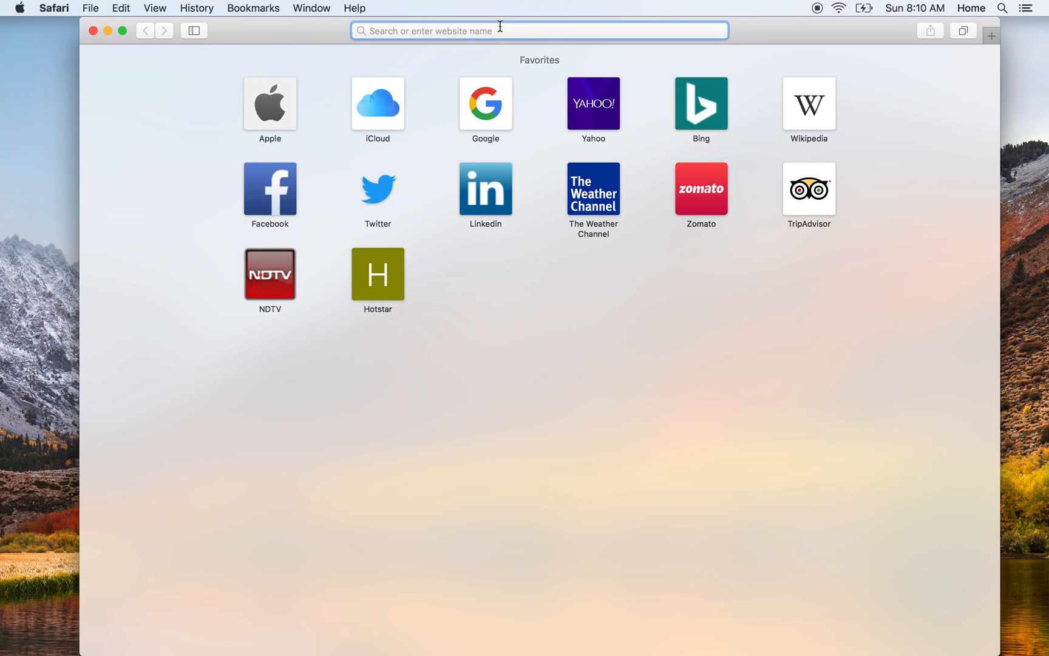
- Search Google for 'installing google cloud command line utility on Mac' from the Safari address bar
{"action": "type", "text": "installing go"}
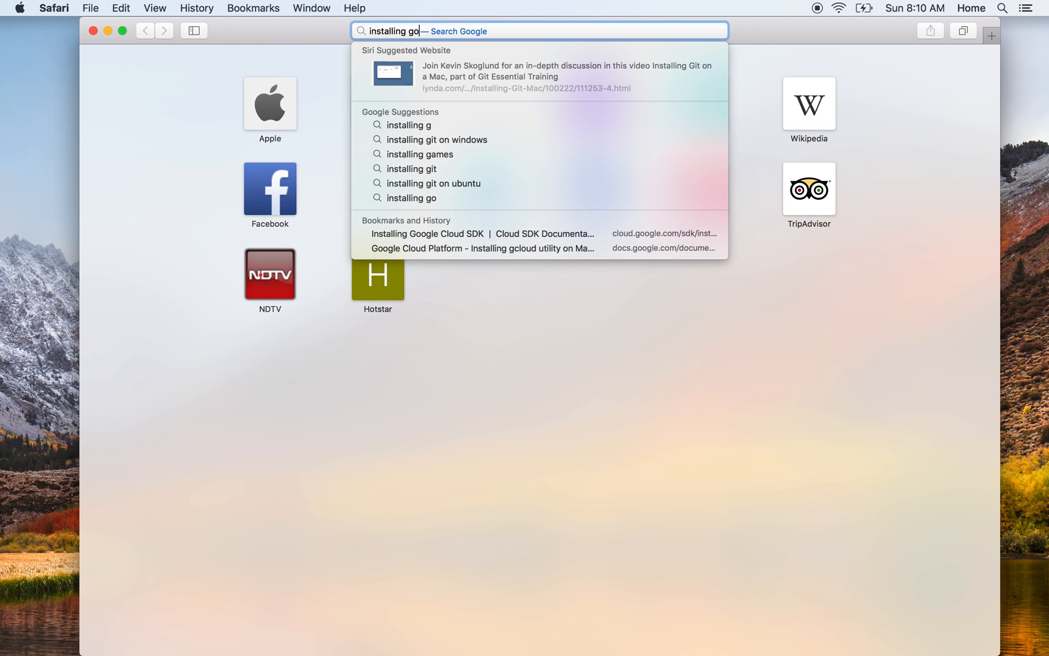
{"action": "type", "text": "ogle cloud command line ut"}
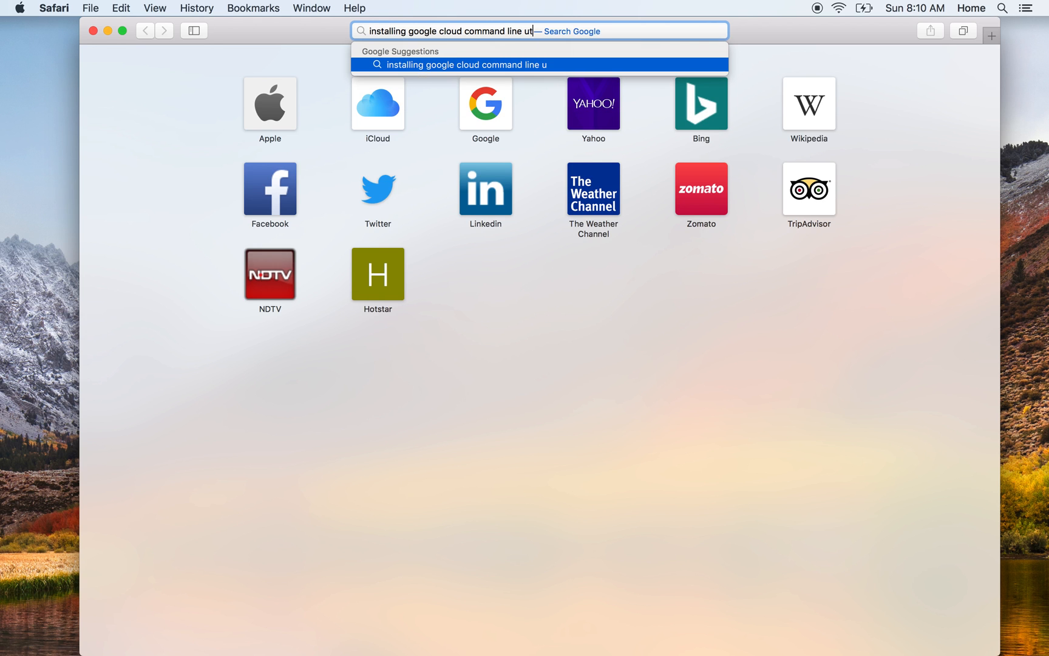
{"action": "type", "text": "ility on M"}
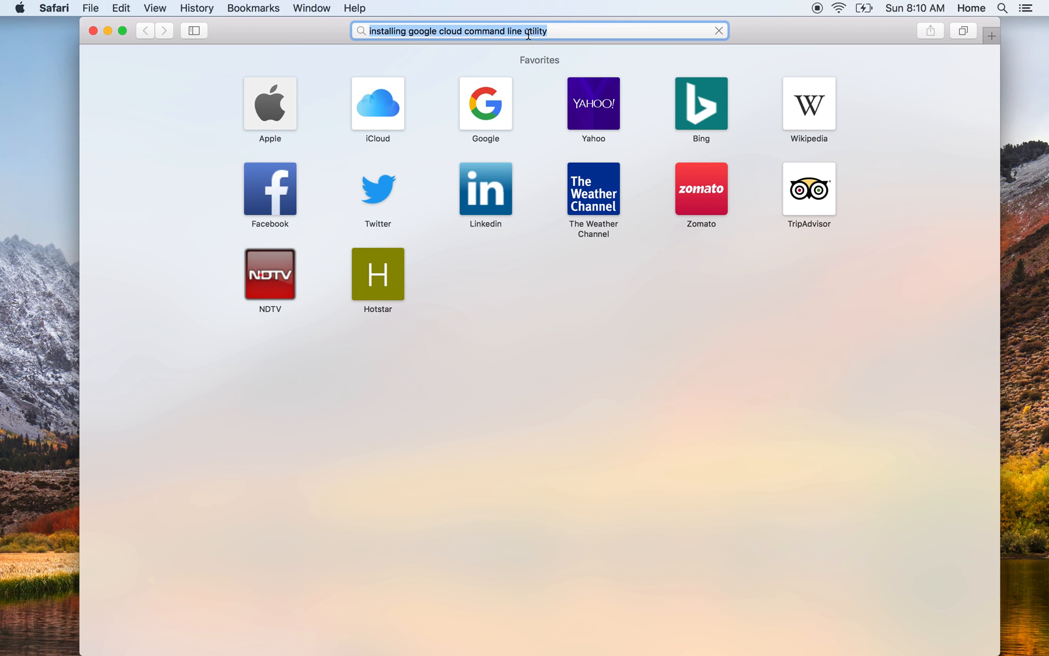
{"action": "key", "text": "Return"}
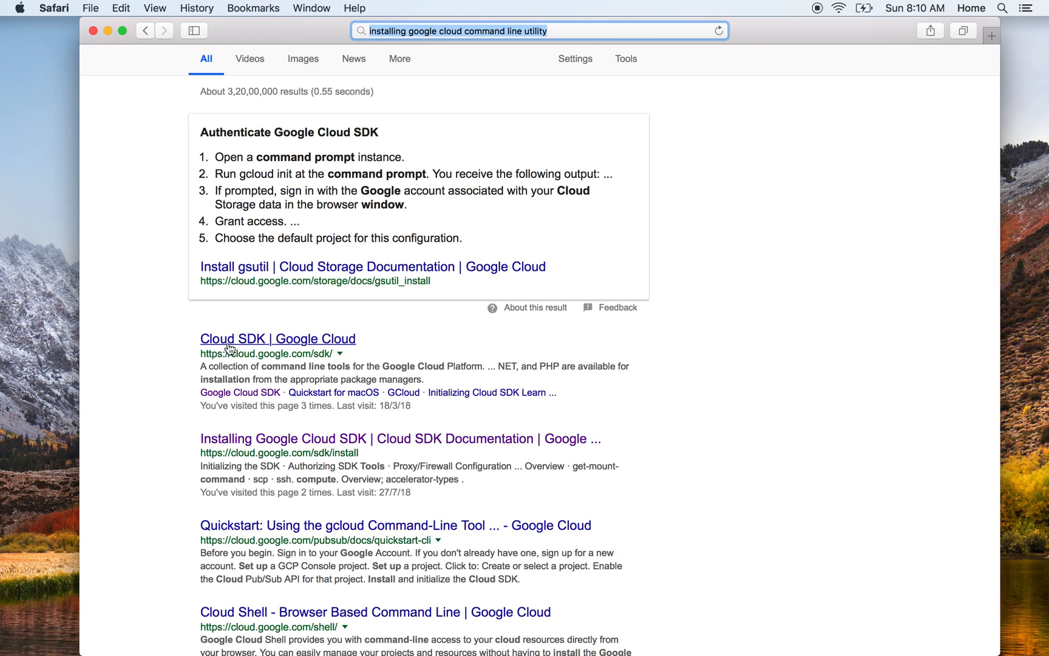
{"action": "mouse_move", "coordinate": [242, 348]}
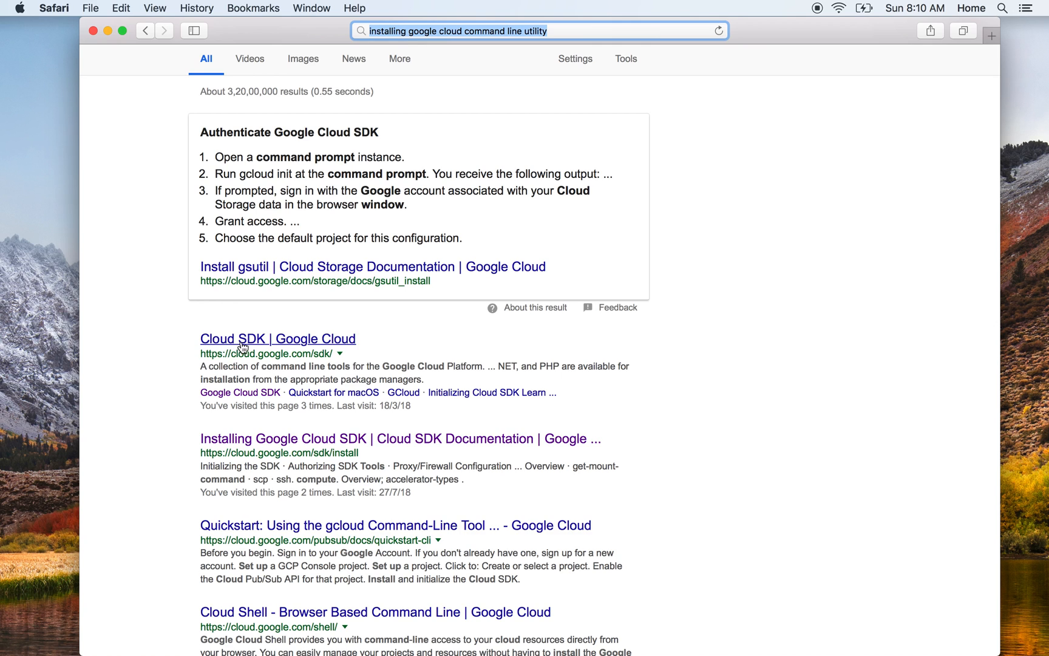
- From the Cloud SDK result, check the platform dropdown and choose Install for Mac OS X
{"action": "left_click", "coordinate": [277, 338]}
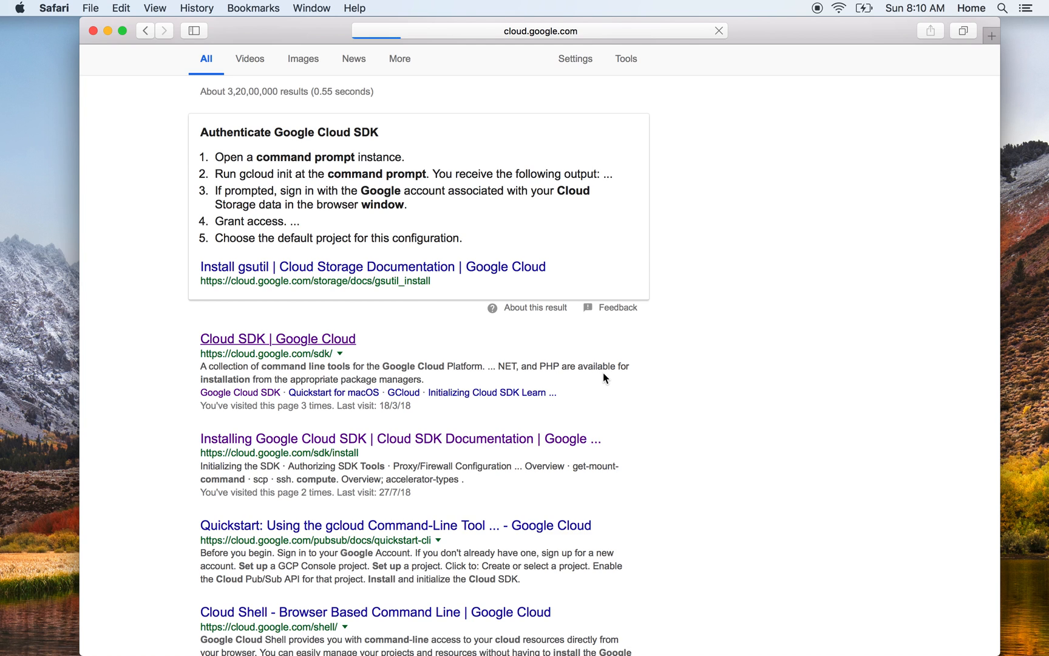
{"action": "left_click", "coordinate": [276, 338]}
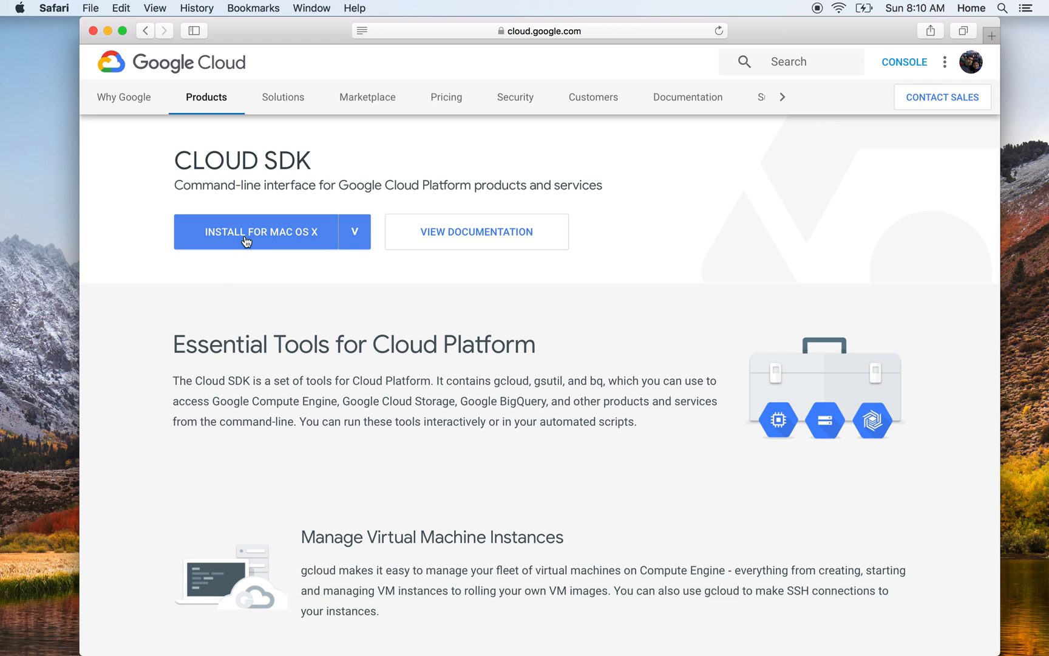
{"action": "left_click", "coordinate": [353, 232]}
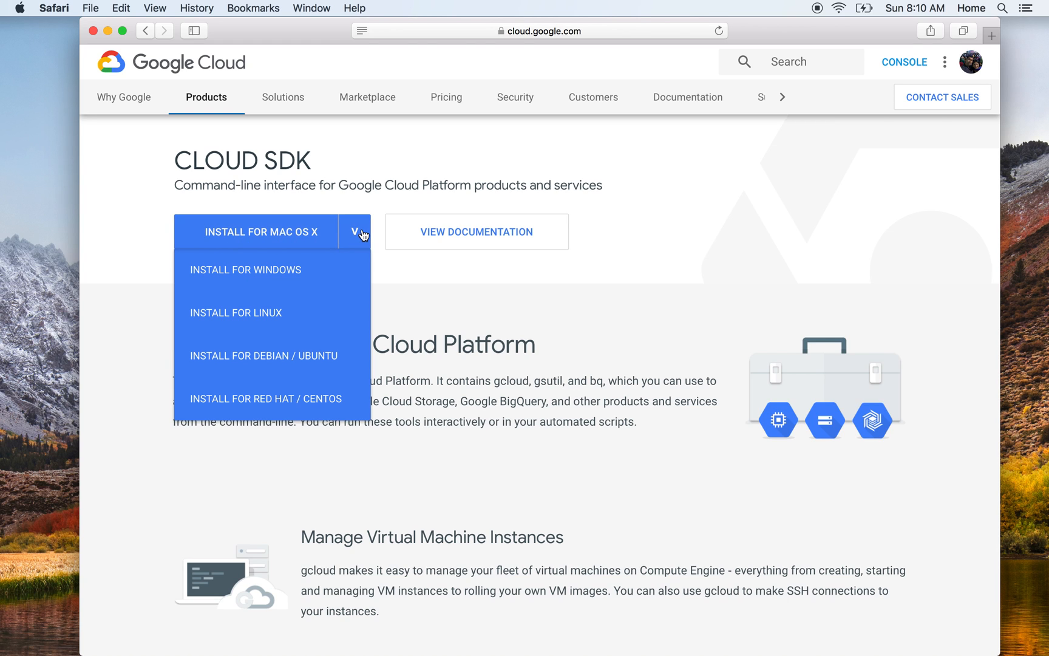
{"action": "left_click", "coordinate": [274, 232]}
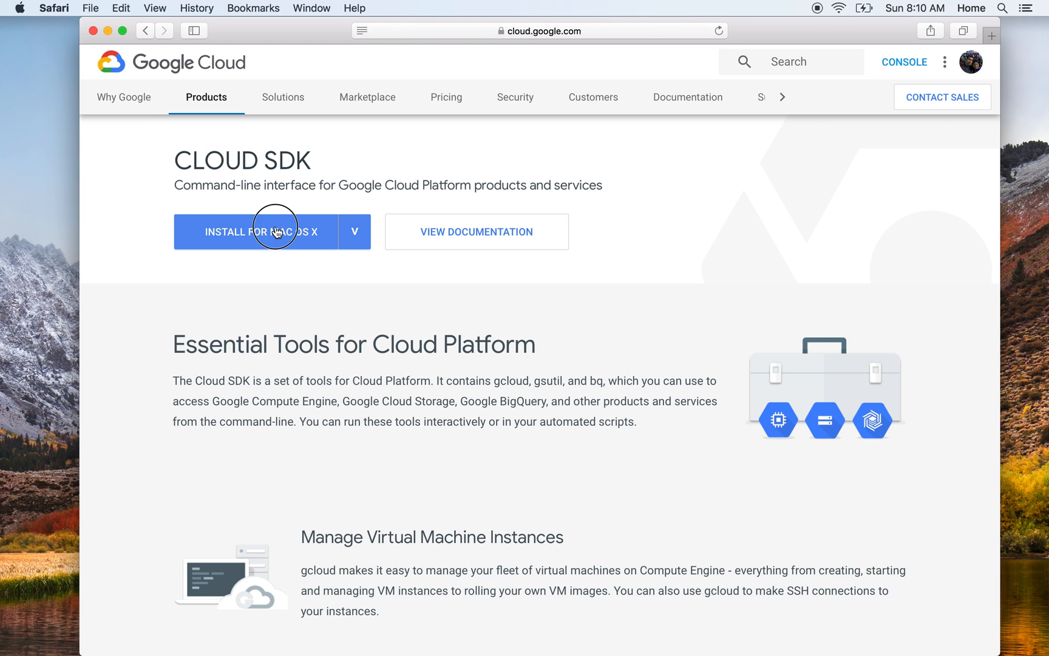
{"action": "left_click", "coordinate": [260, 232]}
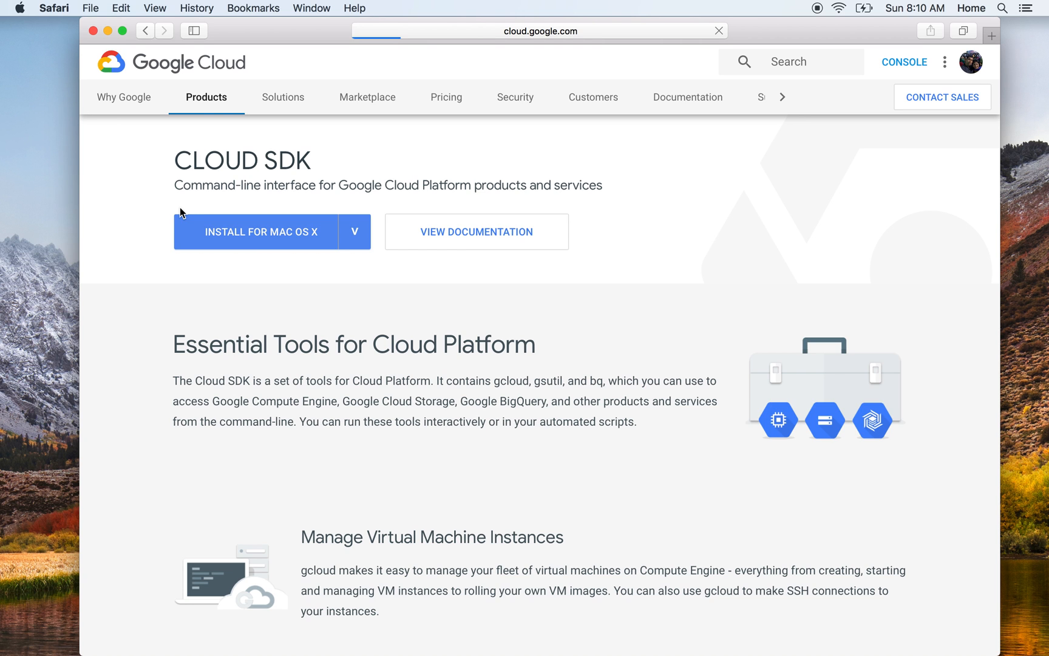
- Scroll through the Quickstart for macOS page reviewing Python, download, install script and init steps
{"action": "left_click", "coordinate": [476, 231]}
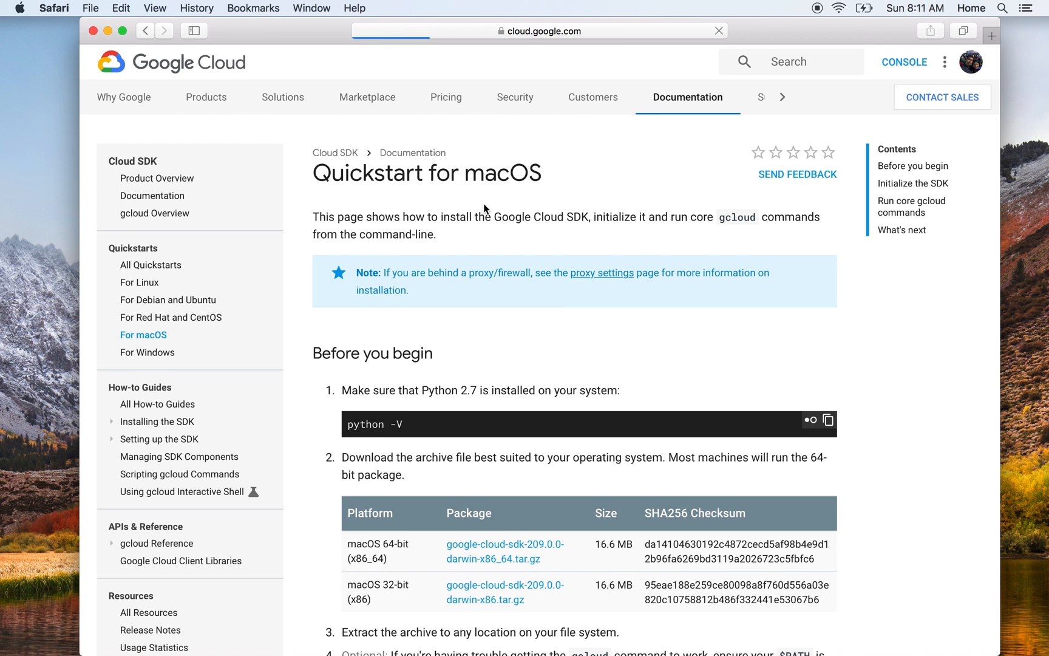
{"action": "scroll", "scroll_direction": "down", "scroll_amount": 3}
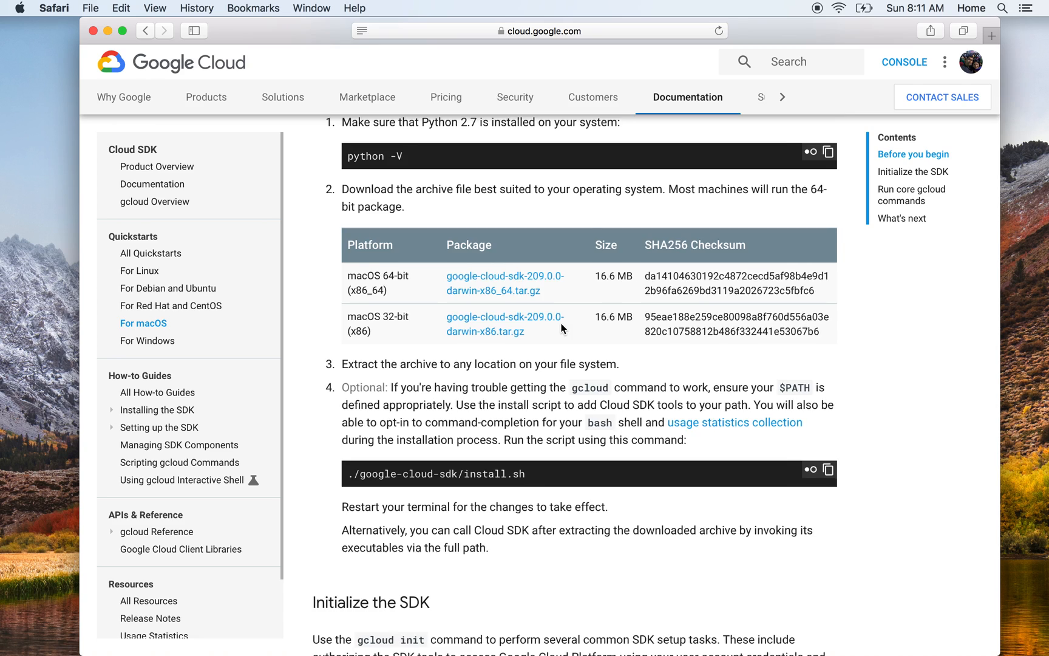
{"action": "scroll", "scroll_direction": "down", "scroll_amount": 3}
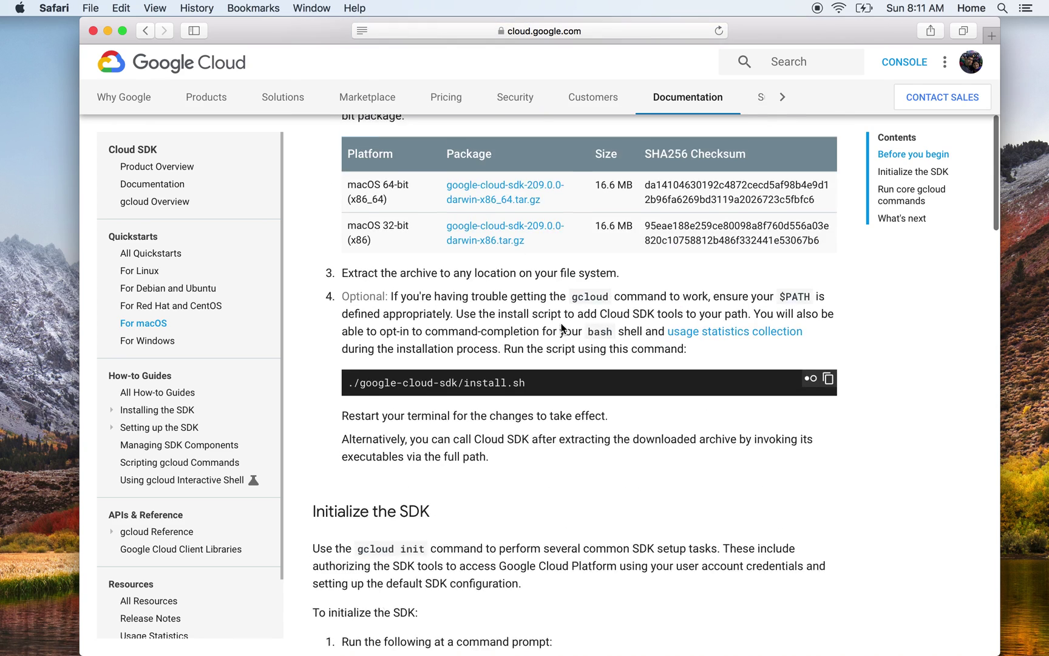
{"action": "scroll", "scroll_direction": "up", "scroll_amount": 3}
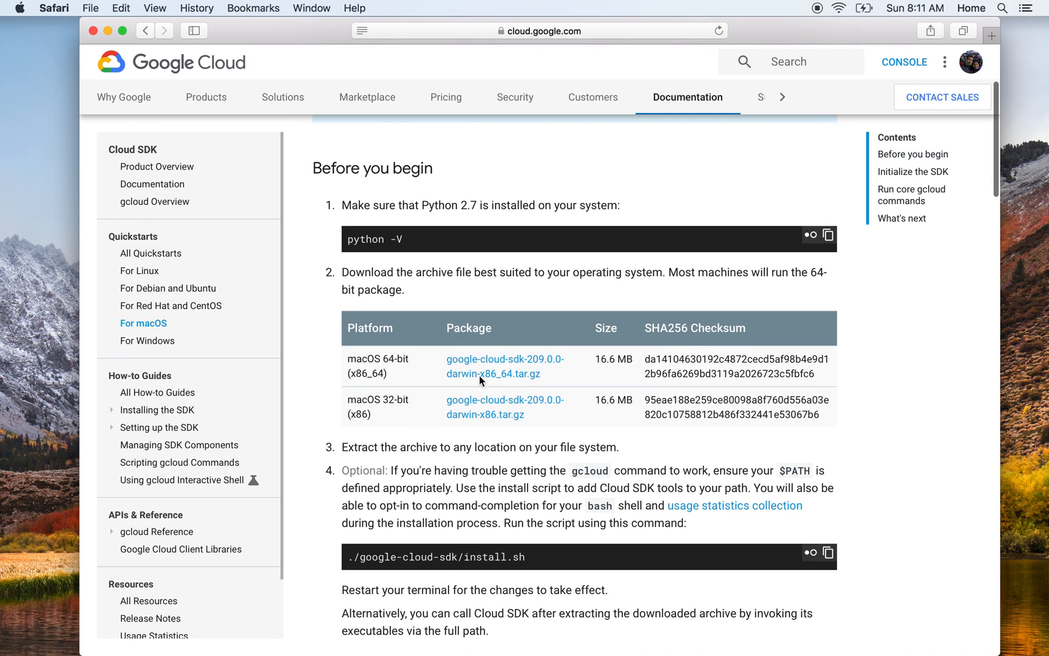
{"action": "mouse_move", "coordinate": [453, 362]}
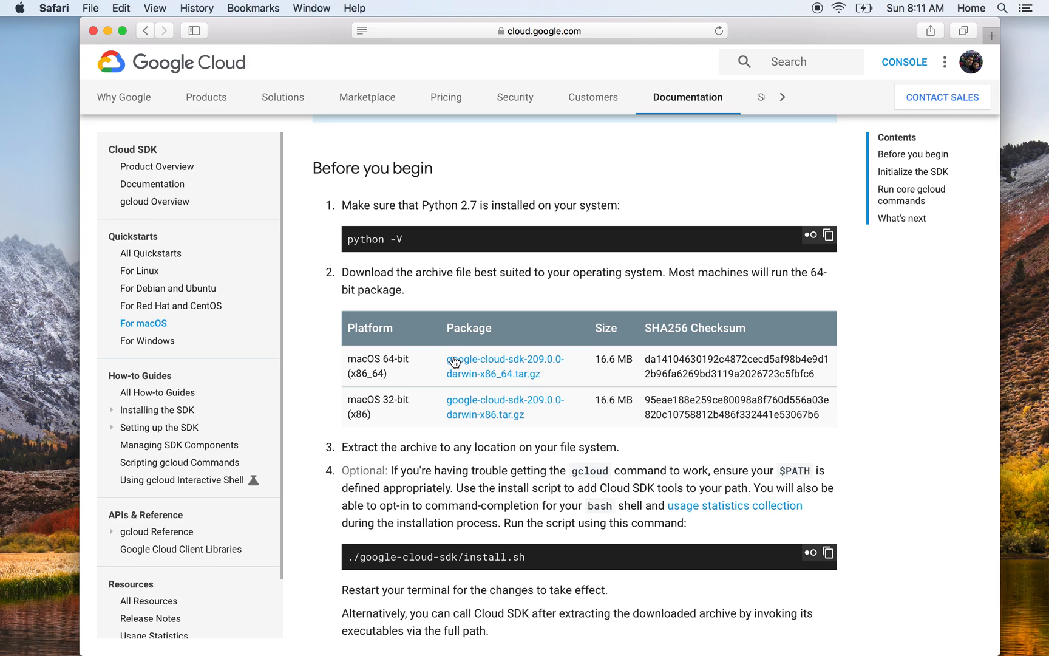
{"action": "scroll", "scroll_direction": "down", "scroll_amount": 3}
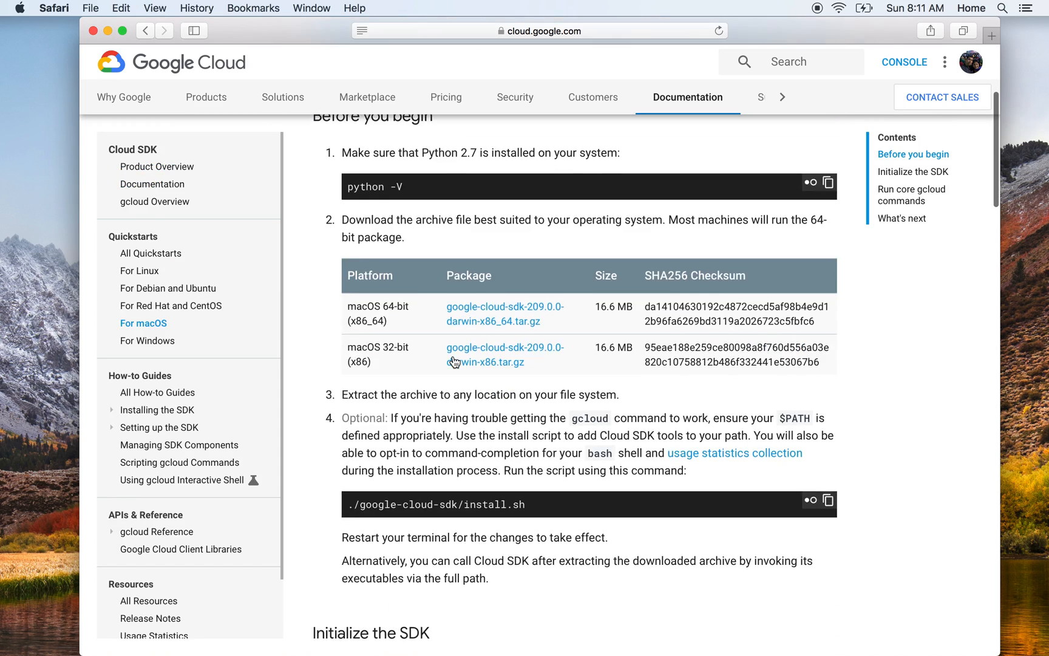
{"action": "scroll", "scroll_direction": "down", "scroll_amount": 3}
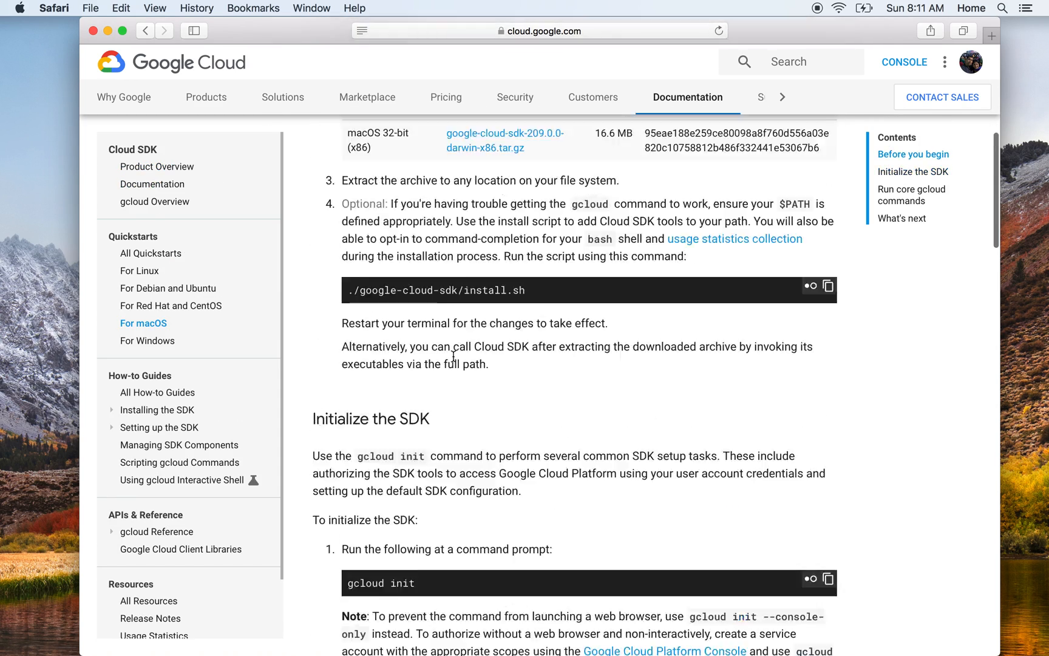
{"action": "scroll", "scroll_direction": "up", "scroll_amount": 3}
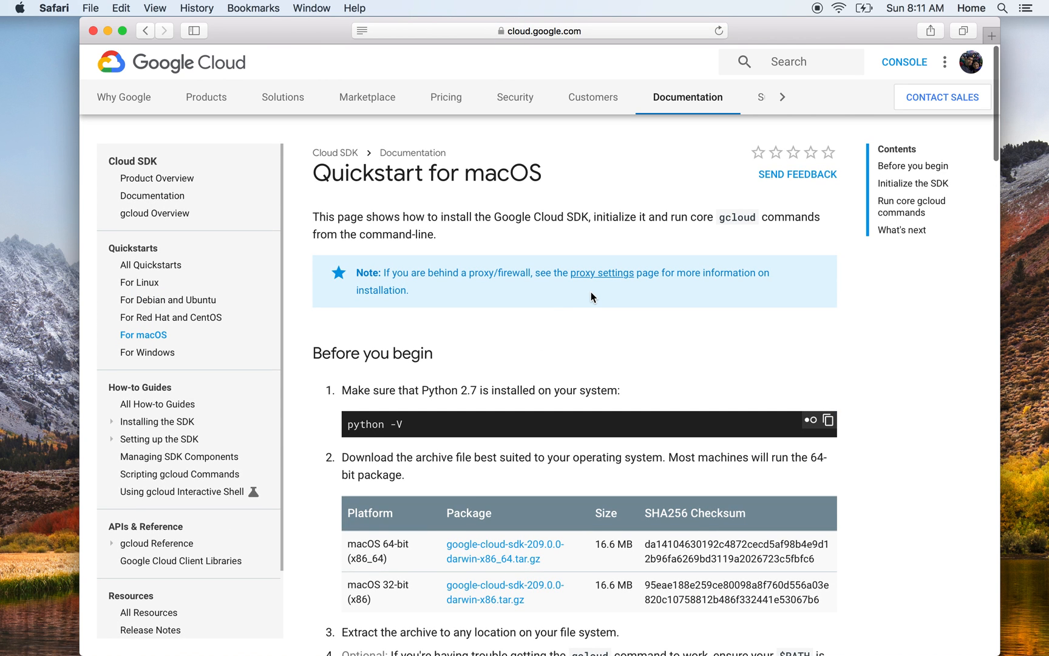
{"action": "mouse_move", "coordinate": [66, 442]}
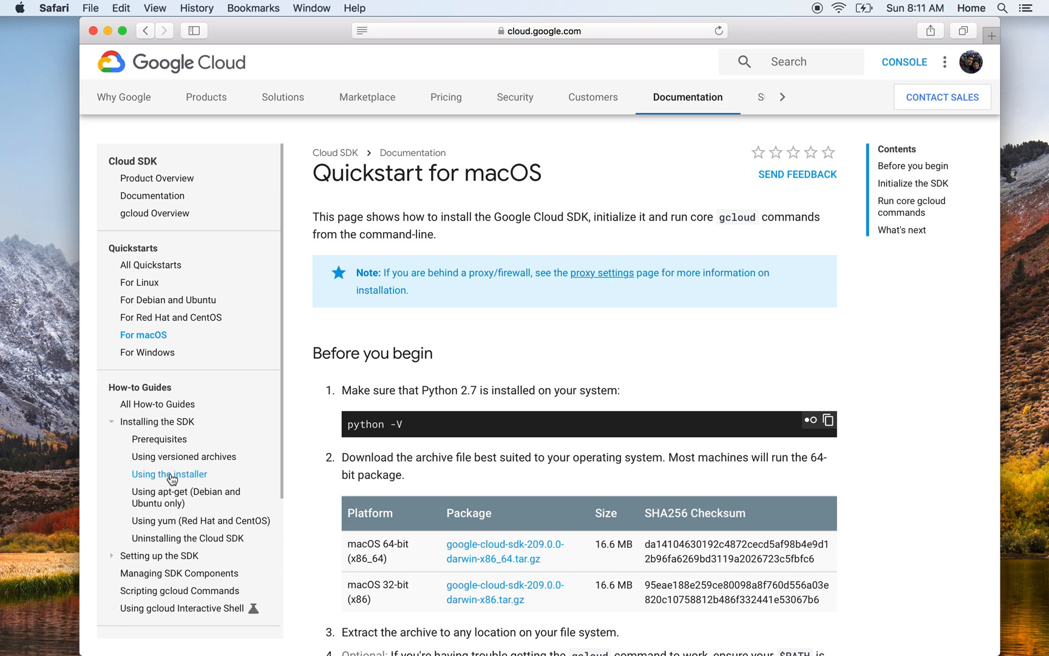
{"action": "mouse_move", "coordinate": [193, 431]}
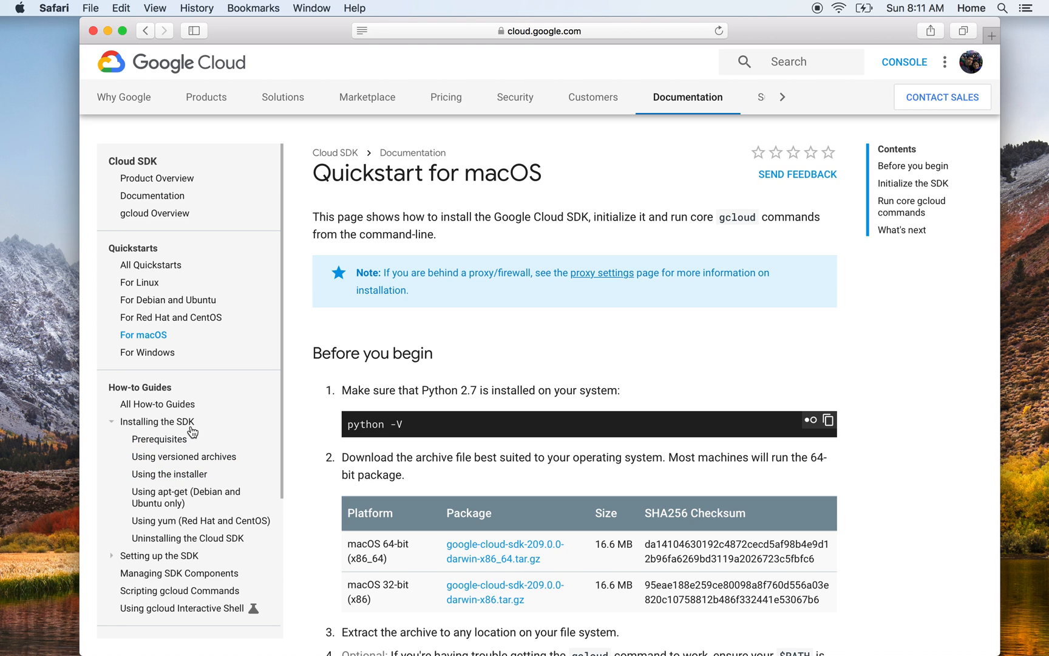
{"action": "mouse_move", "coordinate": [169, 473]}
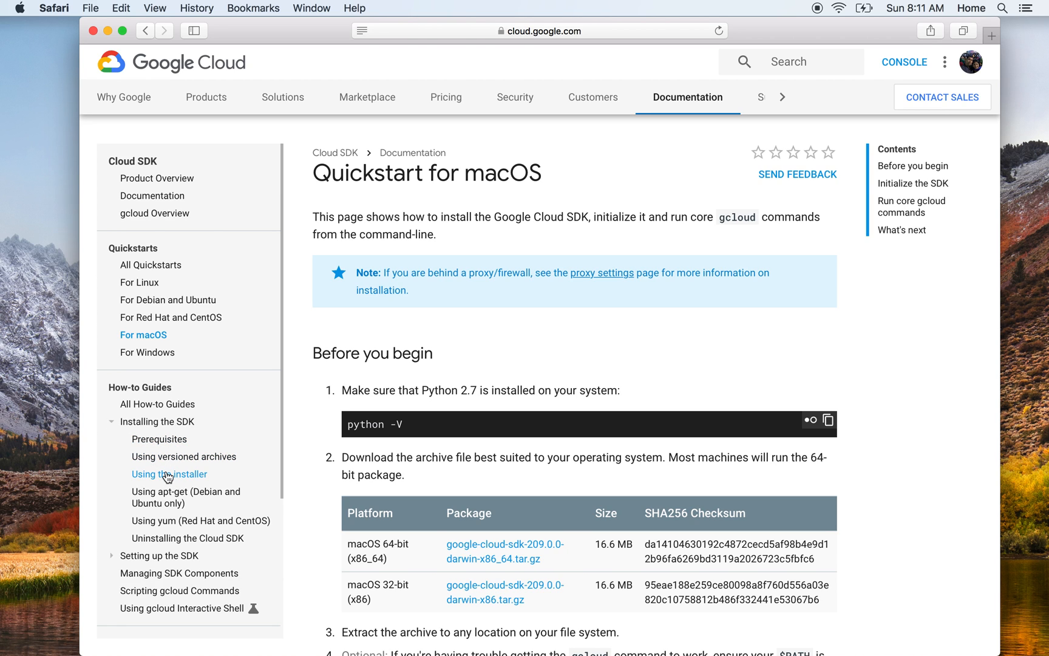
- Go to the 'Using the Google Cloud SDK installer' guide and scroll to the interactive installation section
{"action": "left_click", "coordinate": [169, 474]}
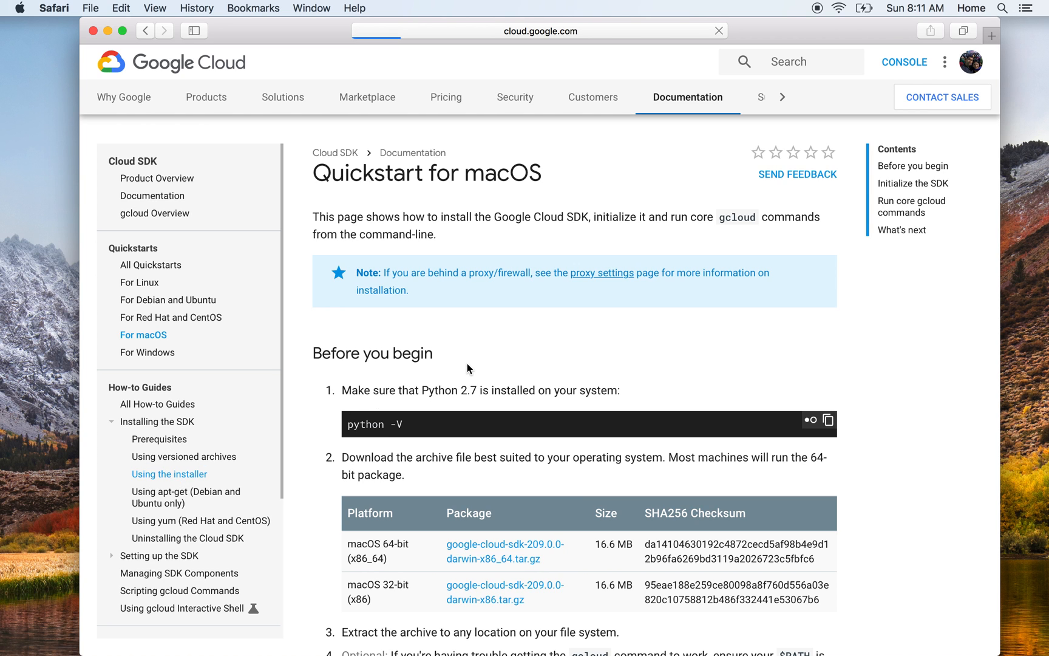
{"action": "left_click", "coordinate": [169, 473]}
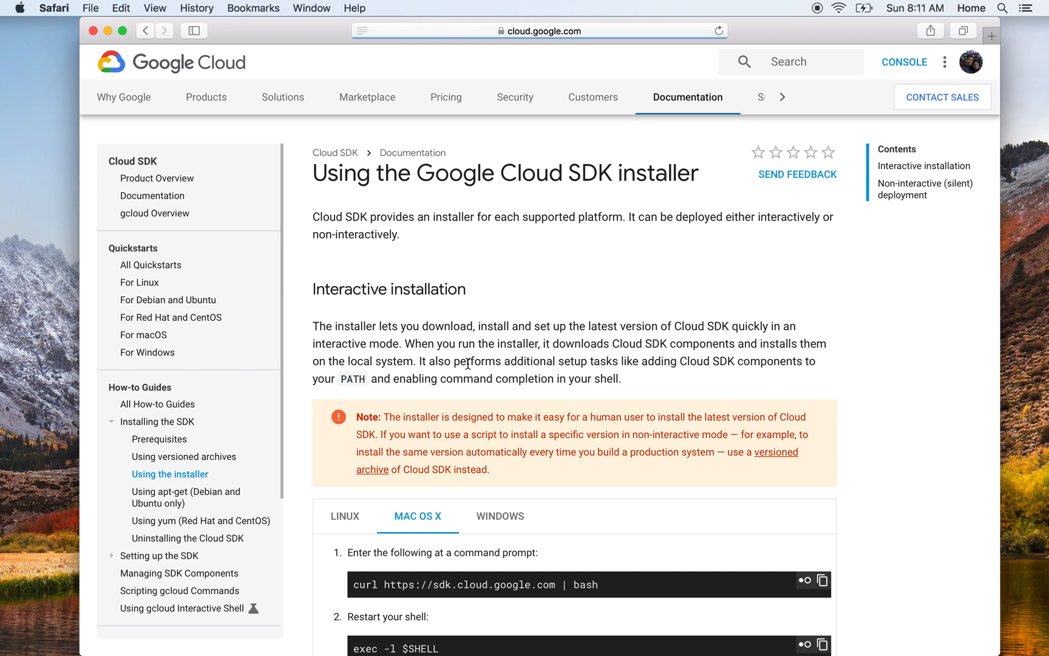
{"action": "scroll", "scroll_direction": "down", "scroll_amount": 3}
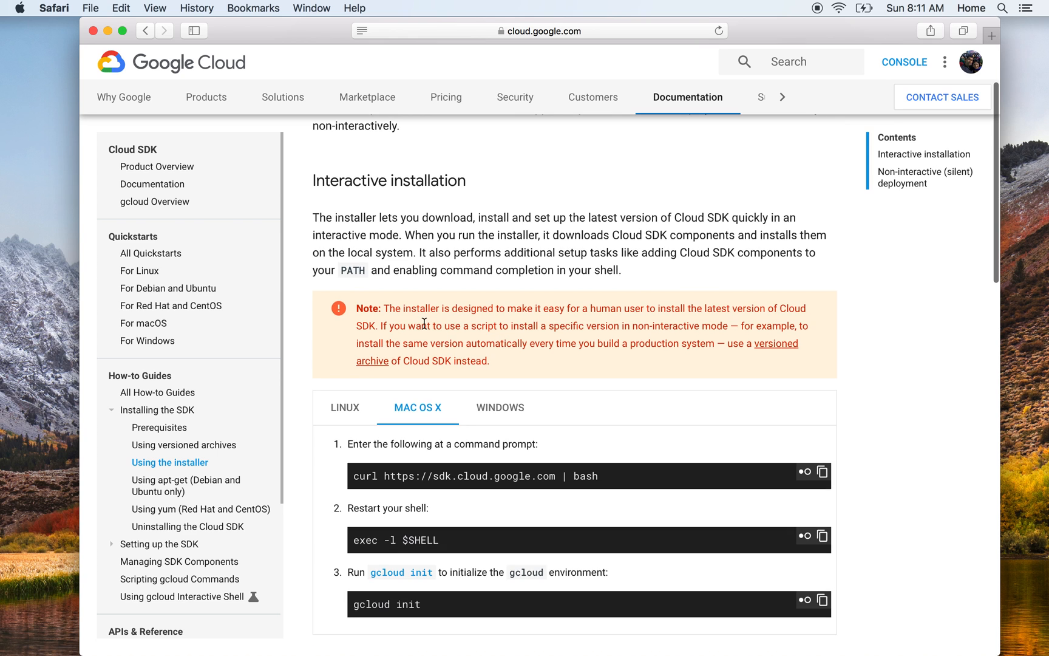
{"action": "scroll", "scroll_direction": "down", "scroll_amount": 3}
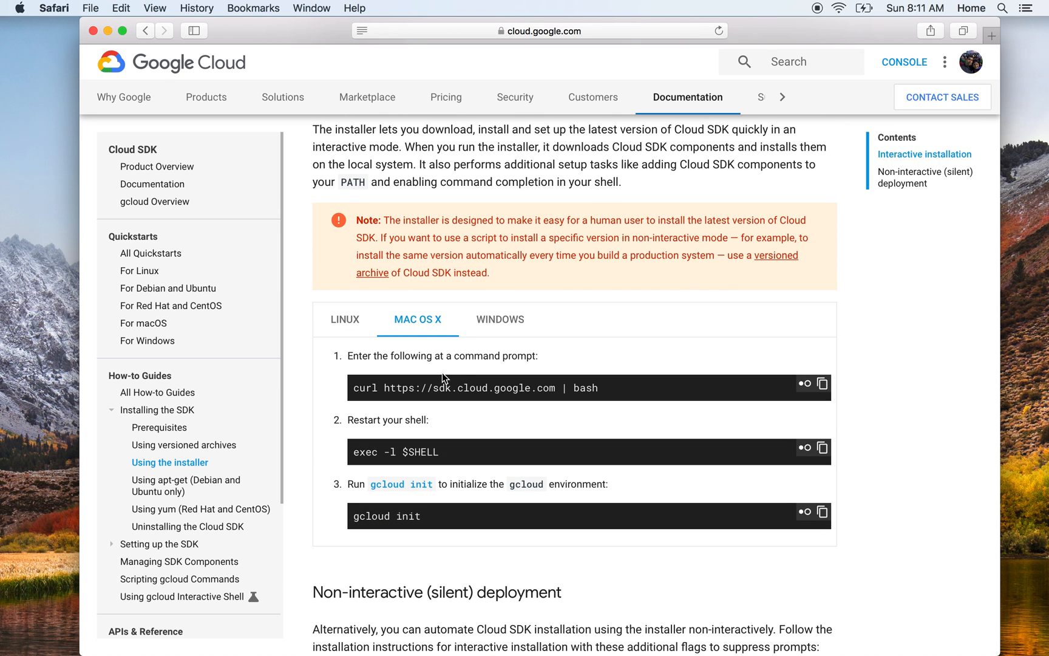
{"action": "scroll", "scroll_direction": "up", "scroll_amount": 3}
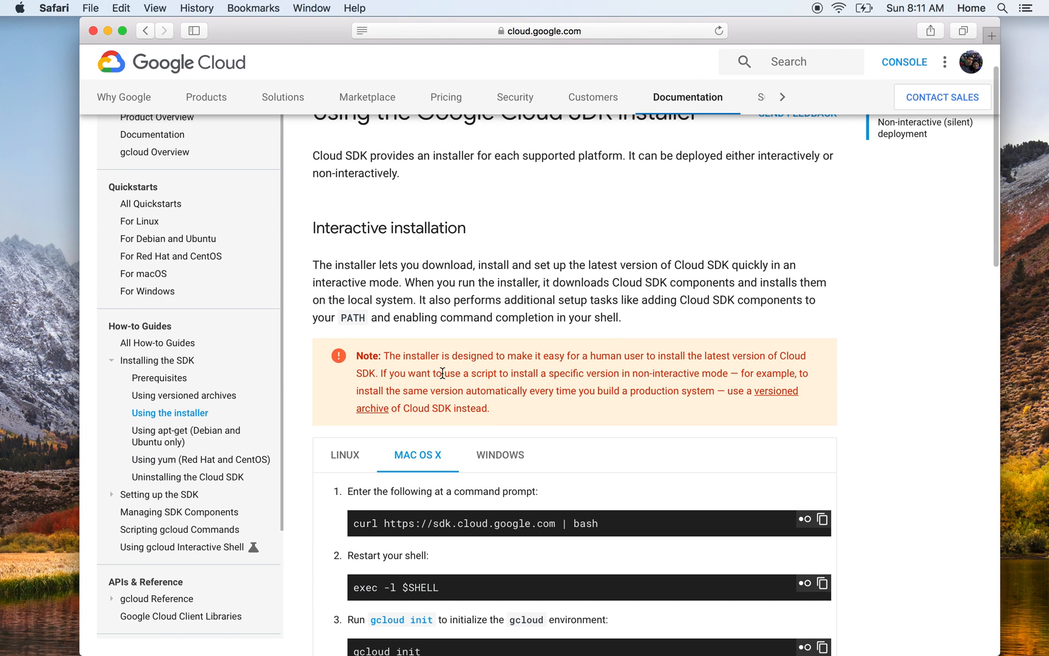
{"action": "mouse_move", "coordinate": [474, 376]}
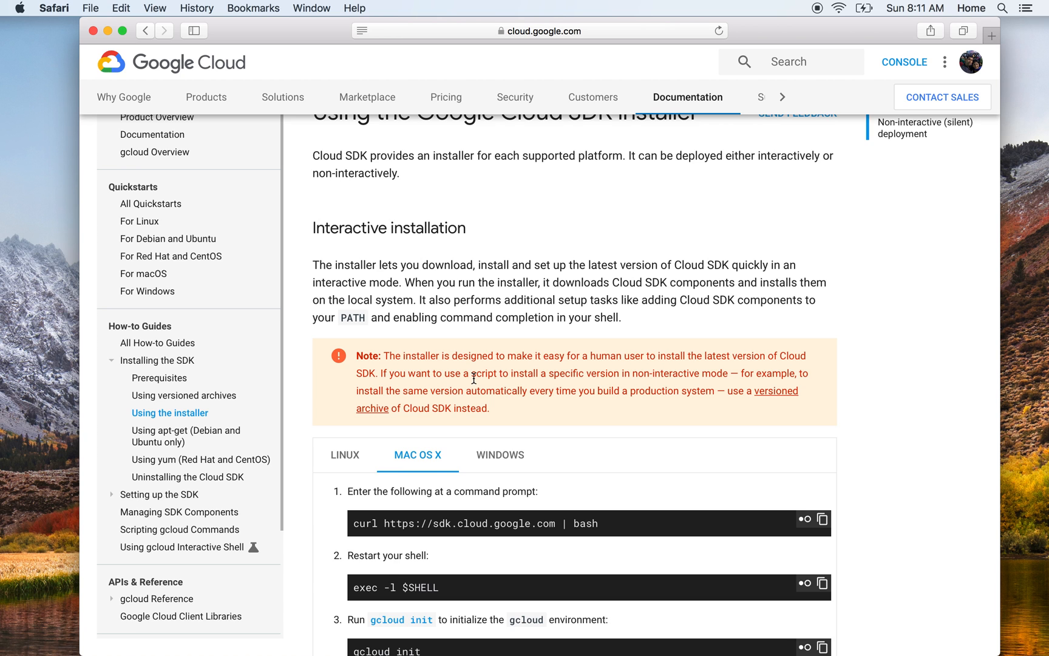
- Check the page's full address, then bring the Mac OS X curl install command into view
{"action": "scroll", "scroll_direction": "up", "scroll_amount": 3}
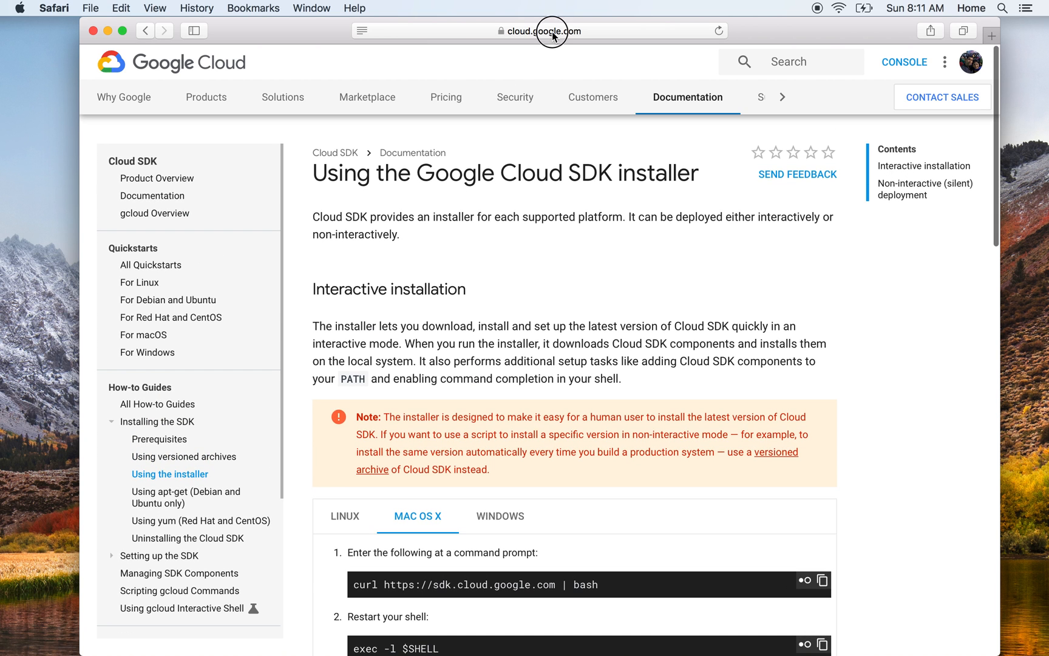
{"action": "left_click", "coordinate": [542, 30]}
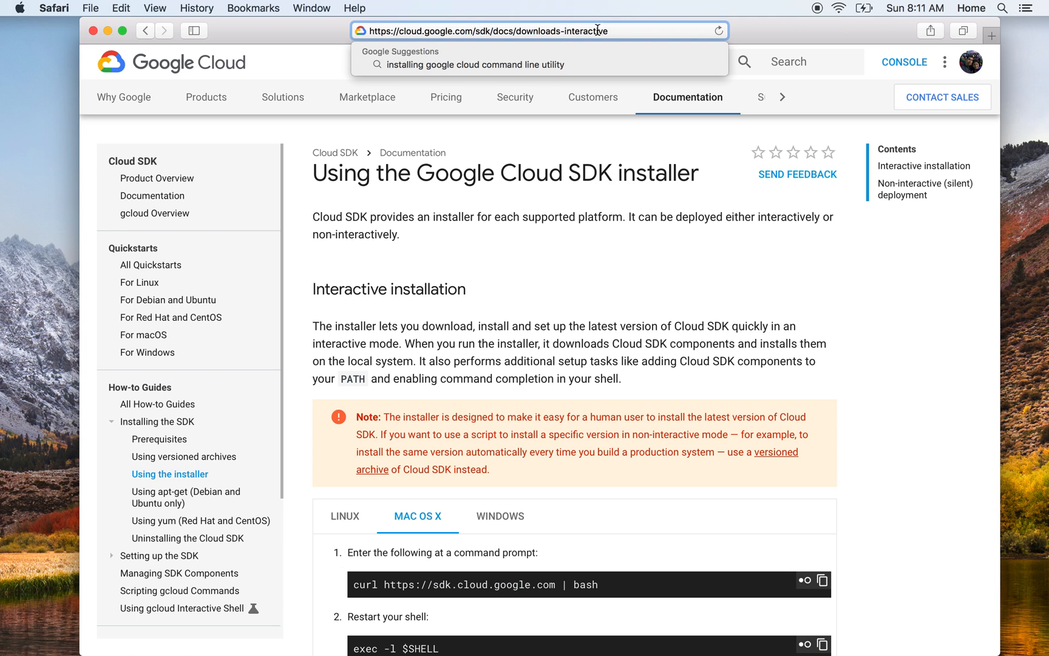
{"action": "left_click", "coordinate": [474, 65]}
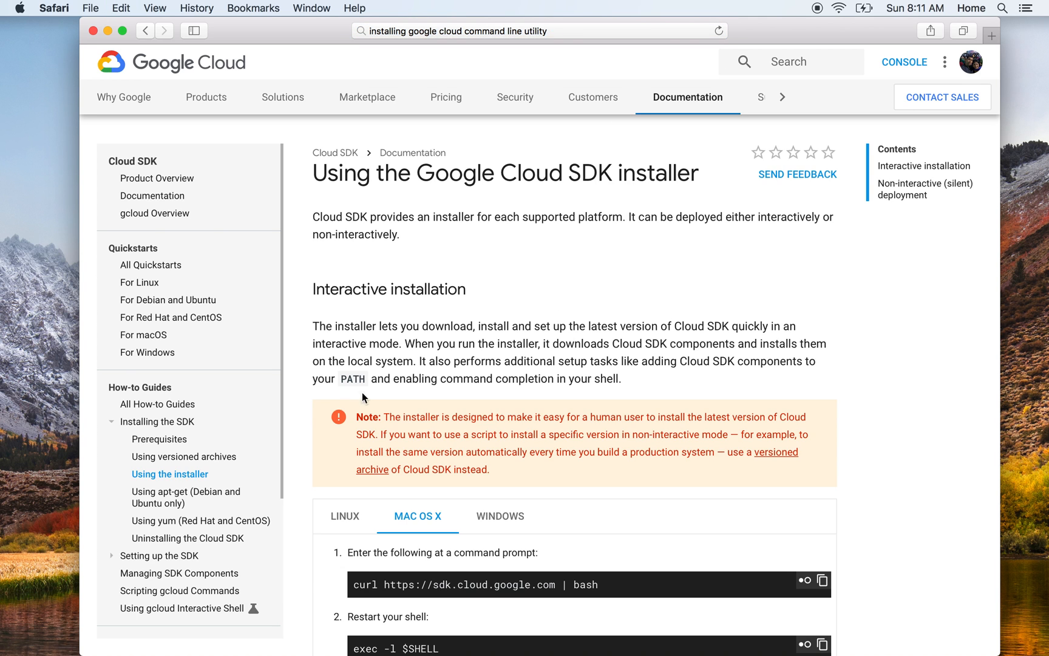
{"action": "scroll", "scroll_direction": "down", "scroll_amount": 3}
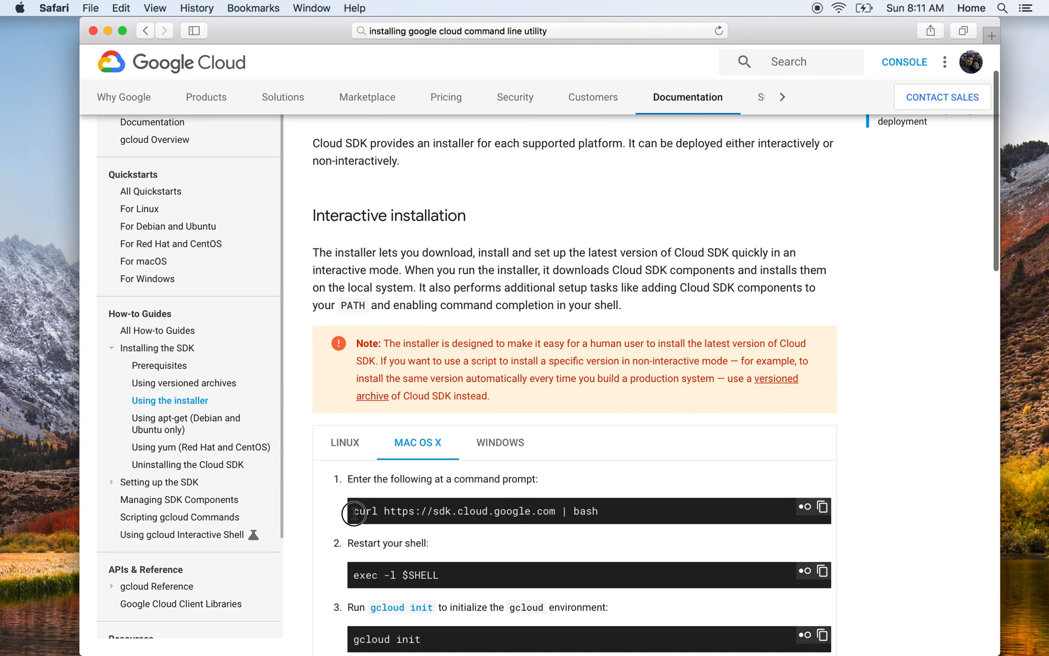
{"action": "mouse_move", "coordinate": [598, 512]}
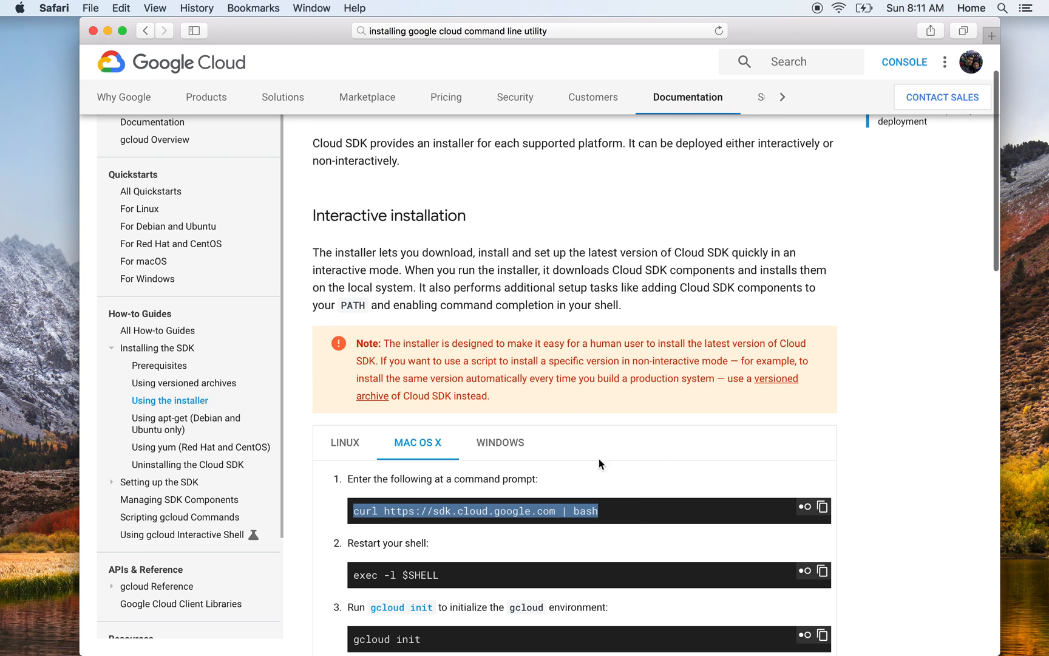
{"action": "mouse_move", "coordinate": [823, 506]}
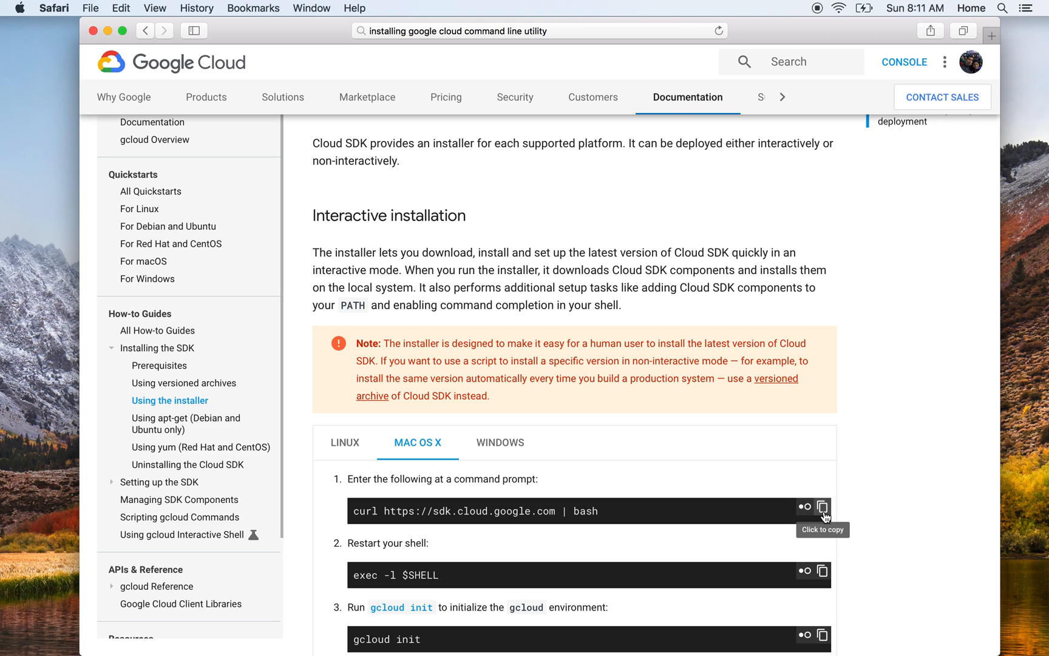
- Copy the curl install command from the docs to the clipboard
{"action": "left_click", "coordinate": [824, 510]}
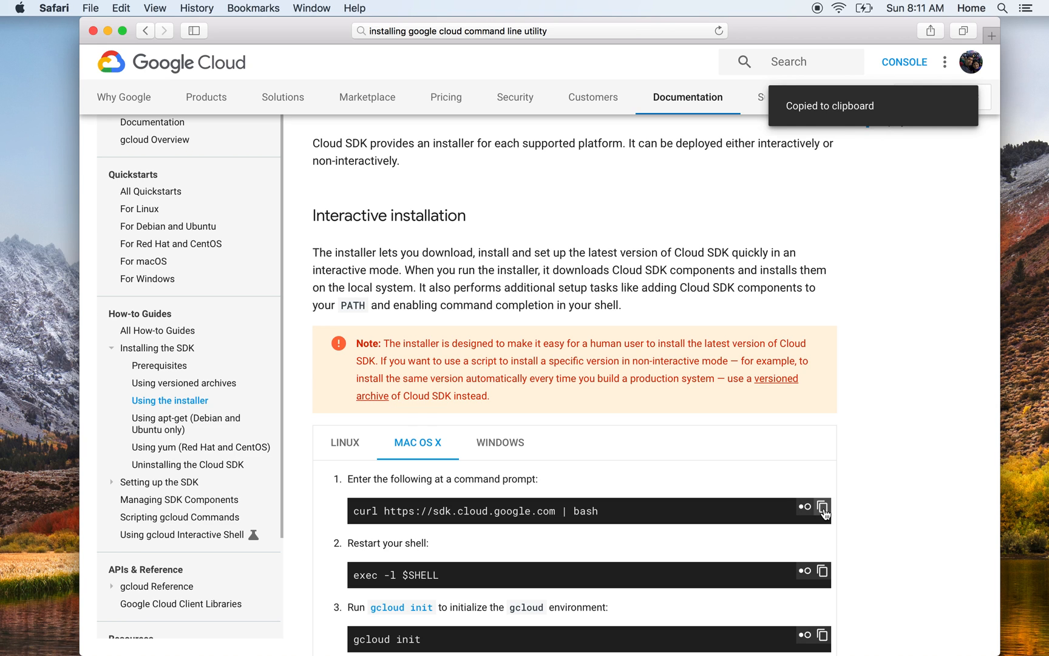
{"action": "mouse_move", "coordinate": [732, 250]}
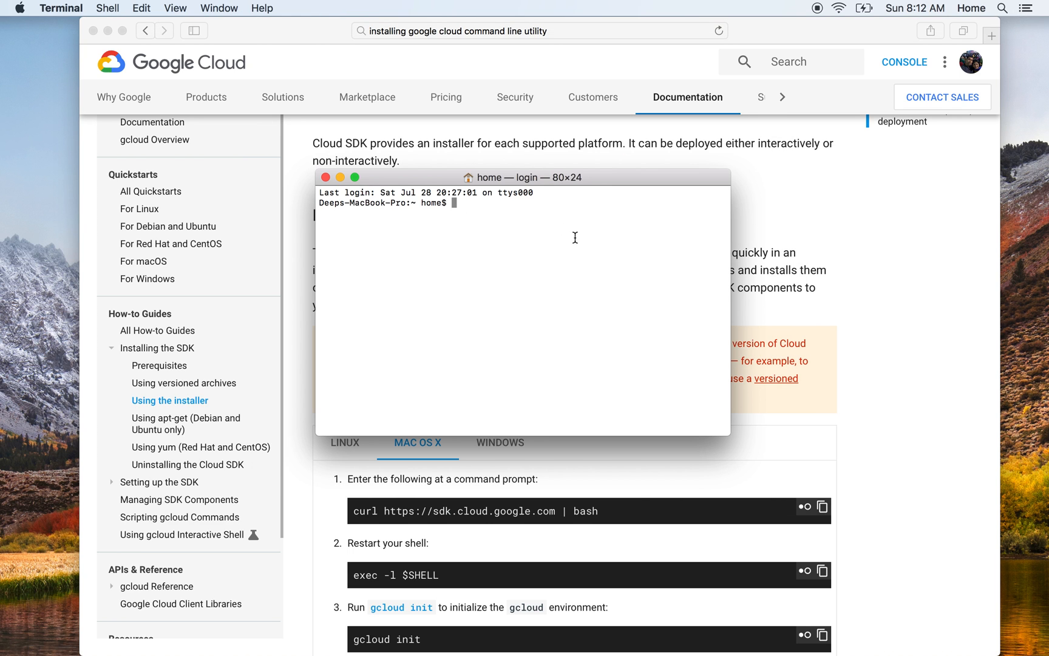
{"action": "mouse_move", "coordinate": [542, 186]}
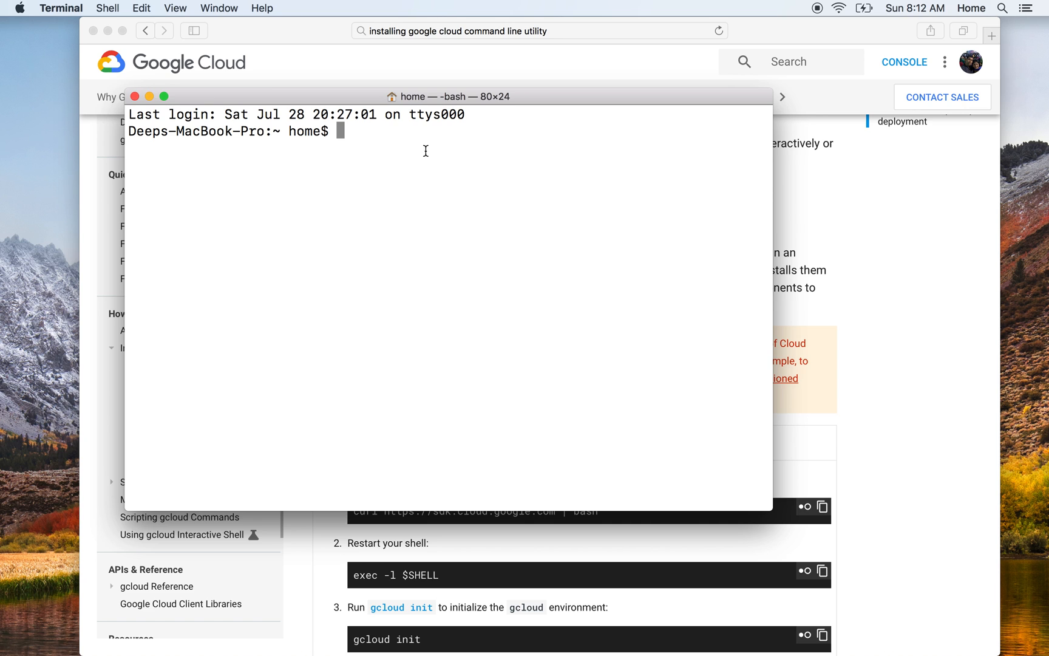
{"action": "type", "text": "curl https://sdk.cloud.google.com | bash"}
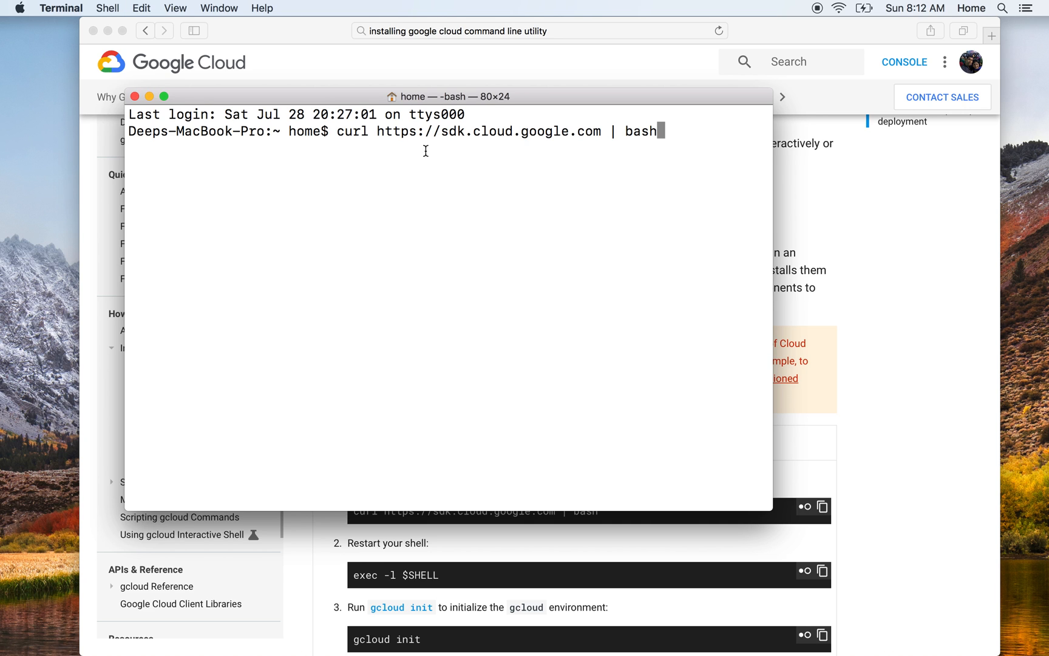
{"action": "key", "text": "Return"}
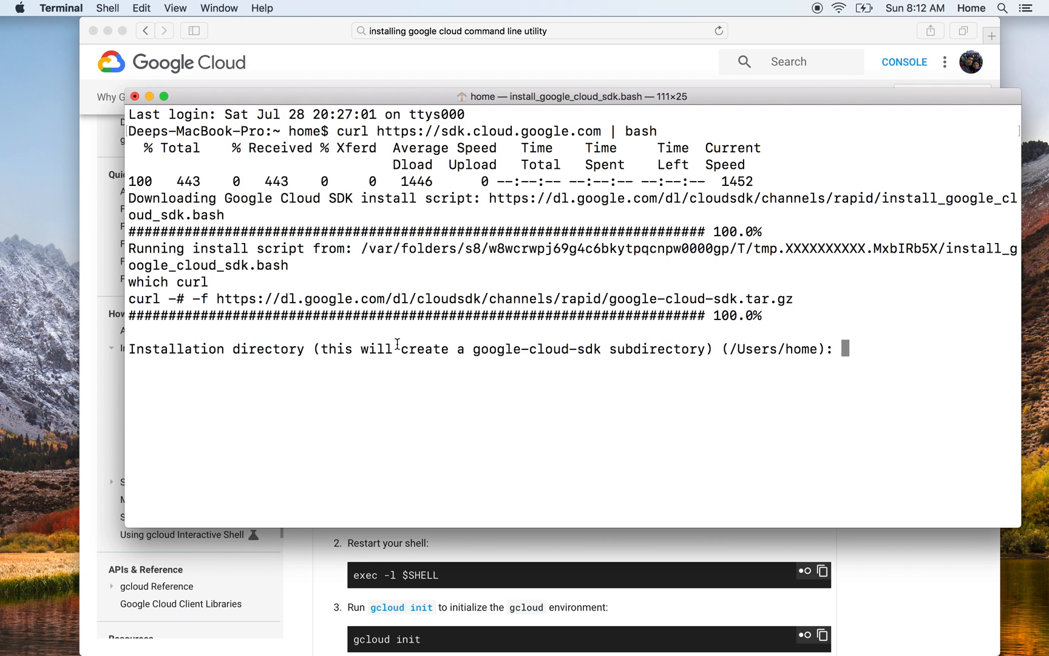
{"action": "mouse_move", "coordinate": [351, 349]}
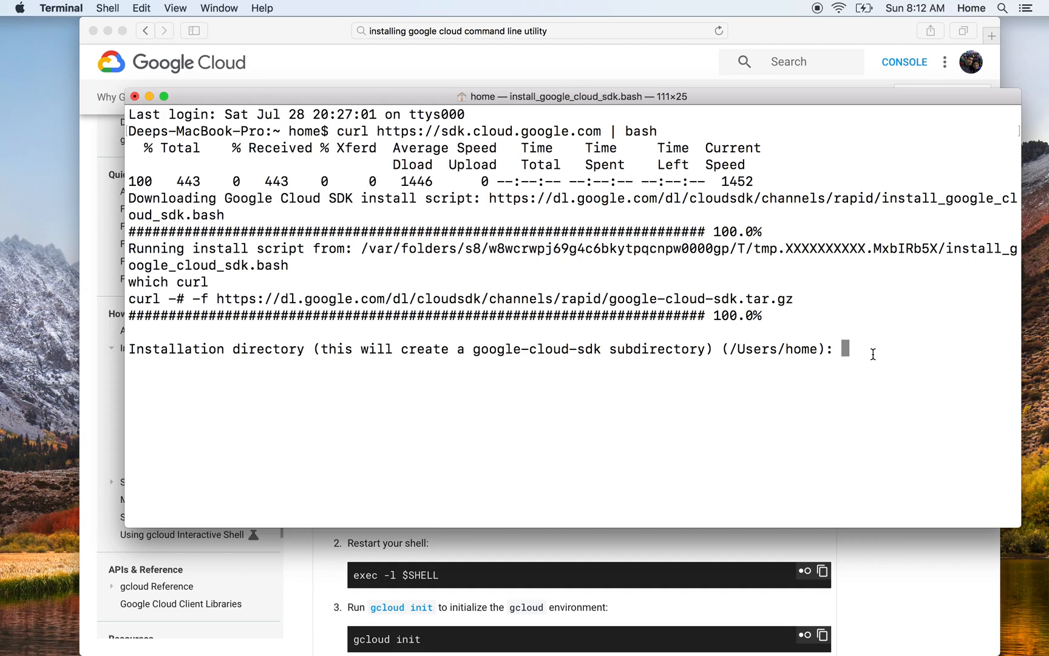
- Accept /Users/home as the install directory, let extraction finish, and answer Y to the usage-statistics question
{"action": "key", "text": "Return"}
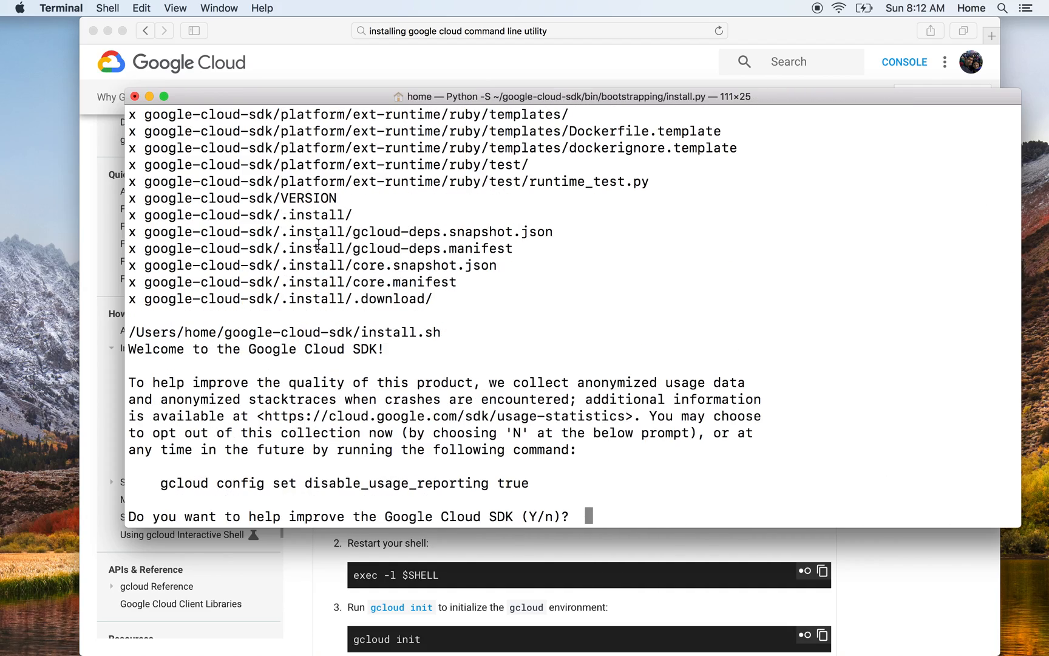
{"action": "mouse_move", "coordinate": [469, 280]}
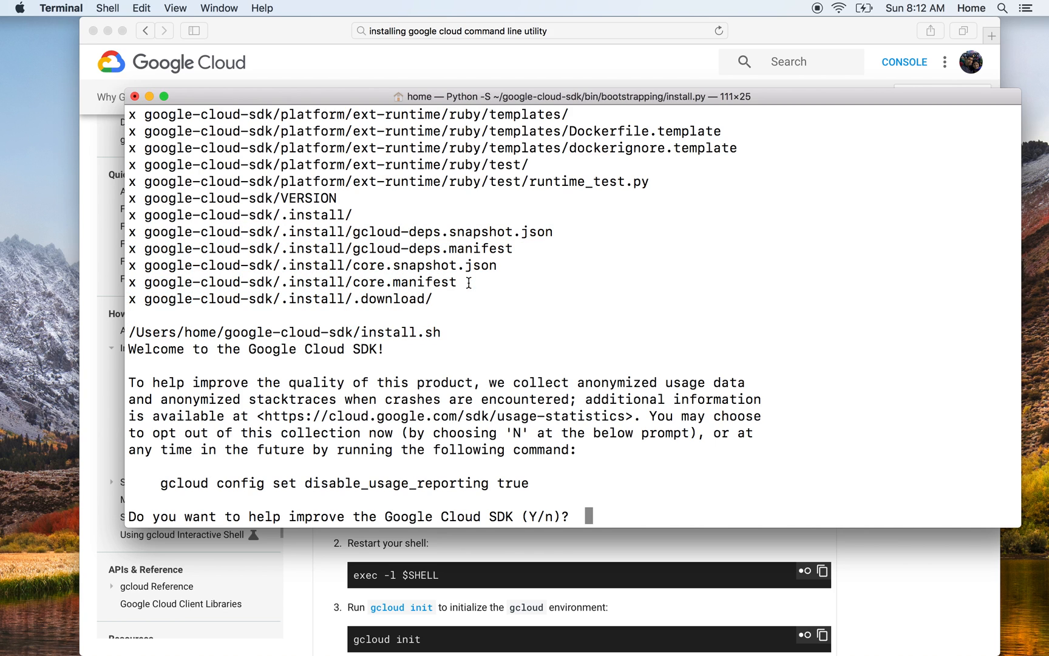
{"action": "mouse_move", "coordinate": [456, 312]}
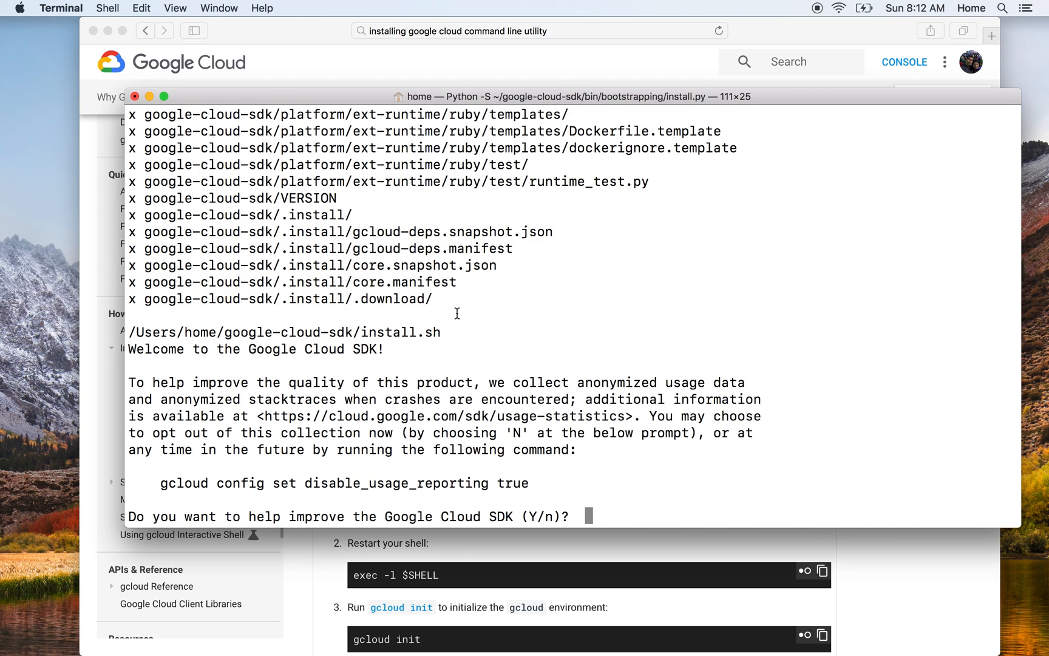
{"action": "mouse_move", "coordinate": [224, 337]}
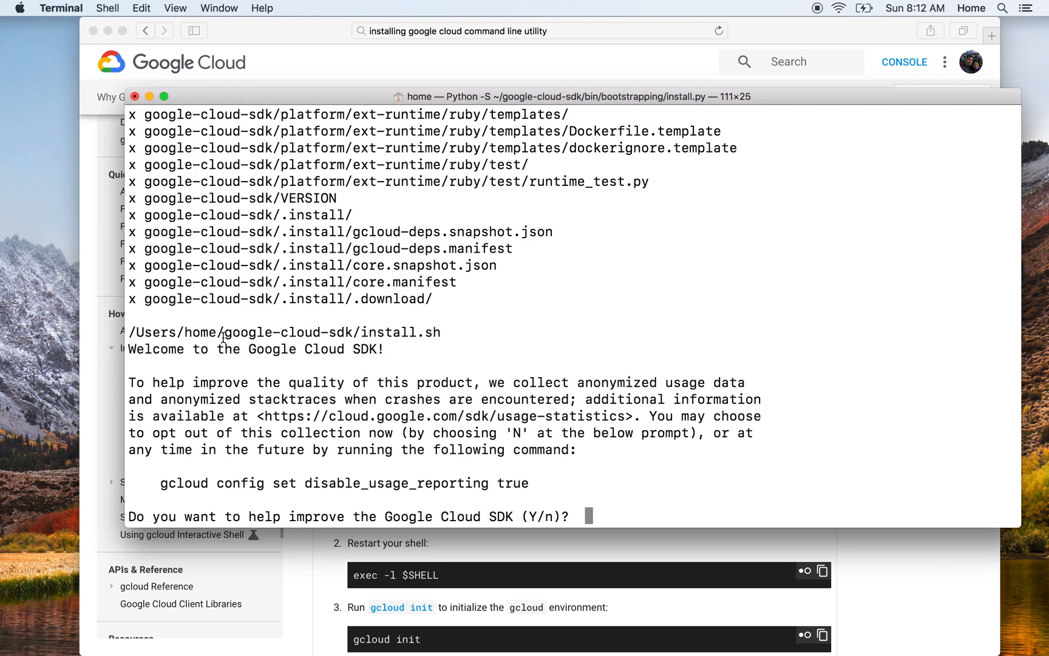
{"action": "mouse_move", "coordinate": [127, 333]}
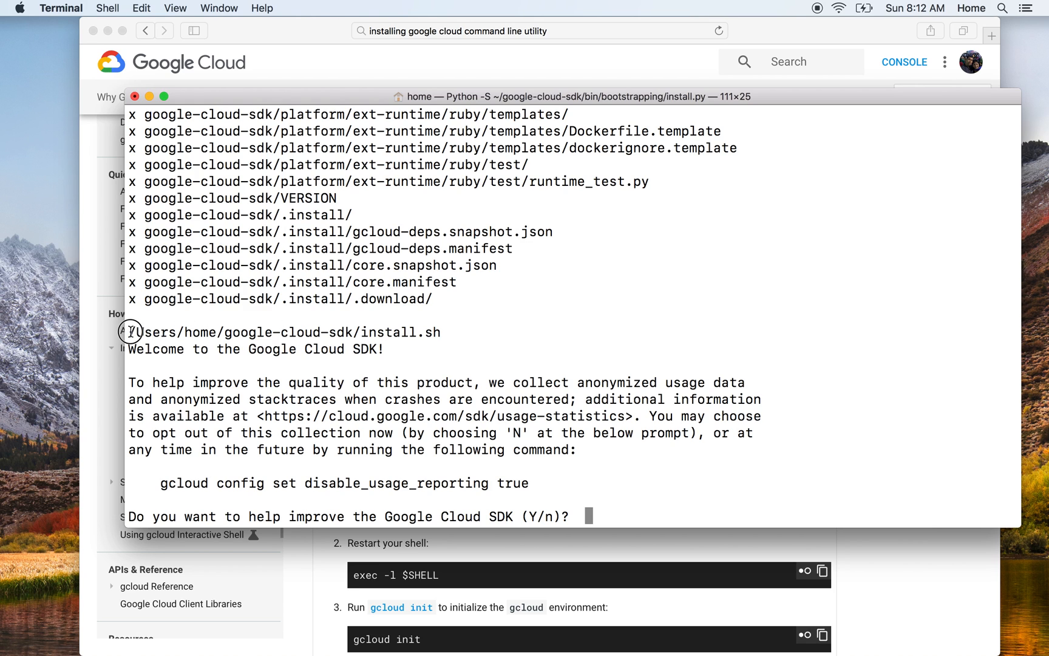
{"action": "double_click", "coordinate": [392, 332]}
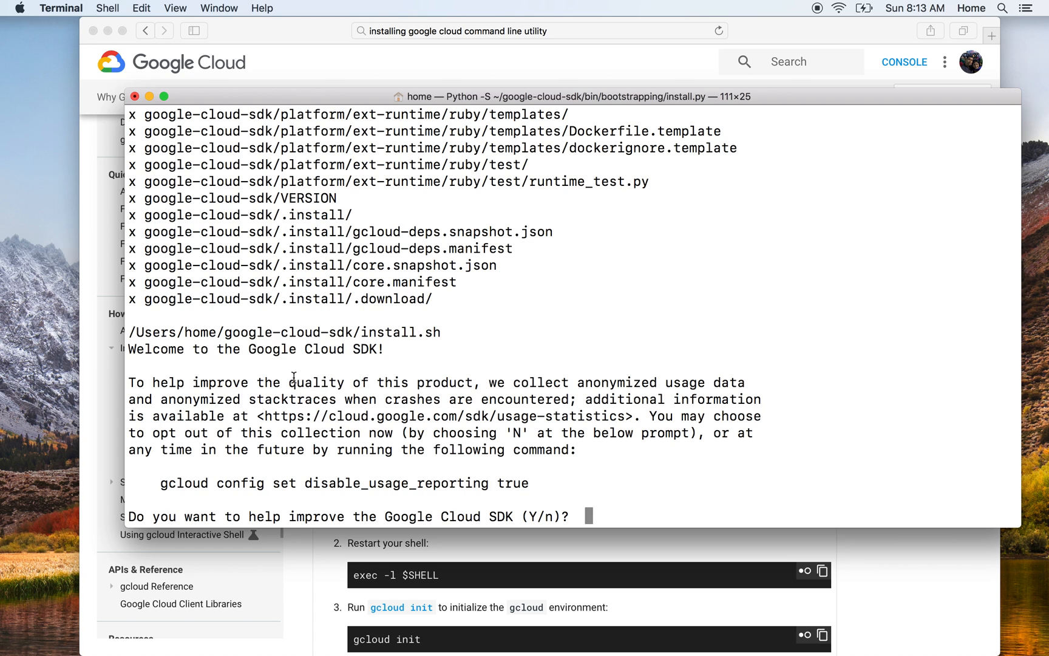
{"action": "mouse_move", "coordinate": [619, 458]}
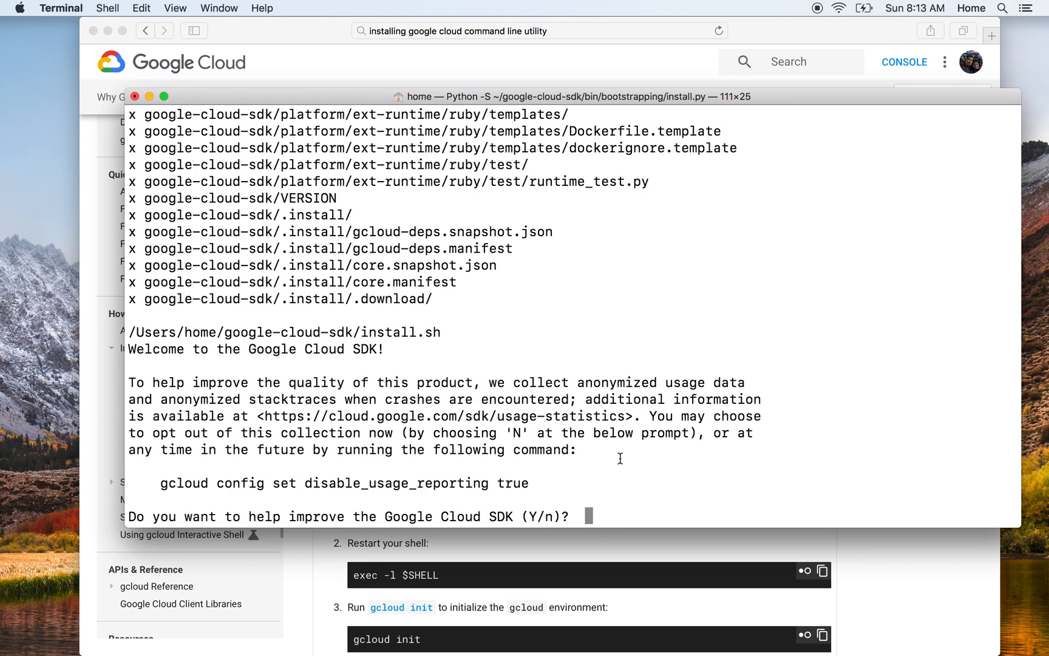
{"action": "type", "text": "d"}
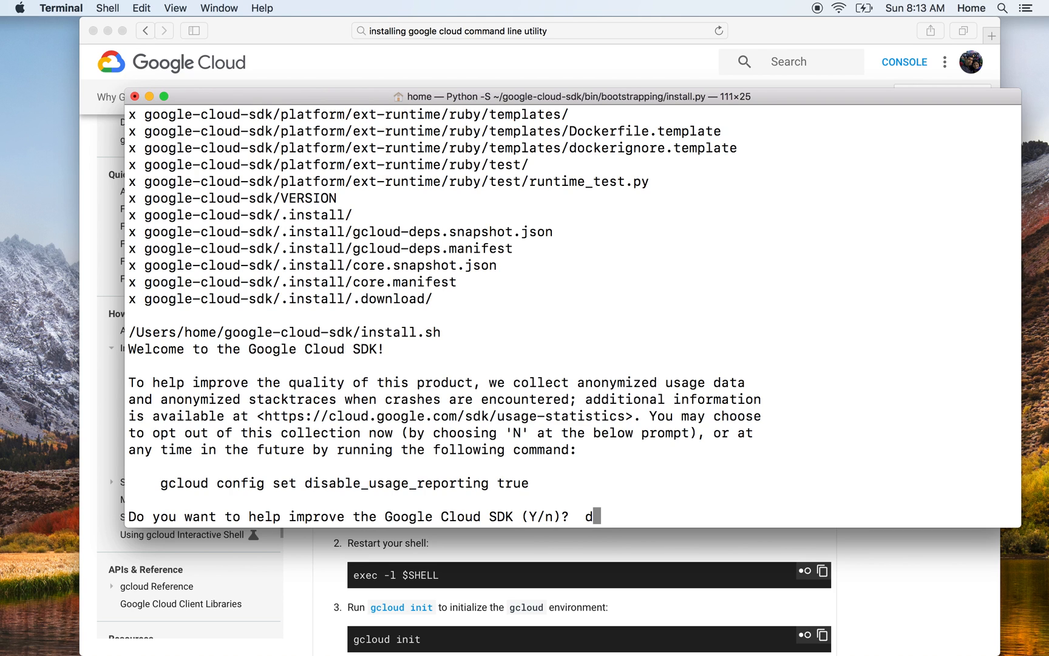
{"action": "key", "text": "backspace"}
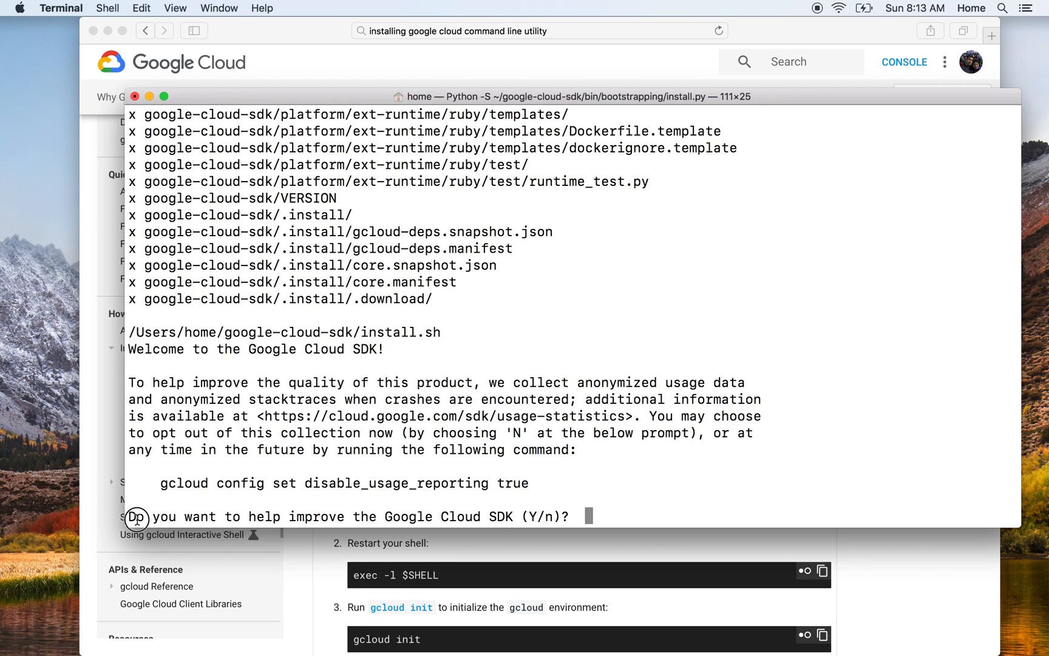
{"action": "mouse_move", "coordinate": [641, 506]}
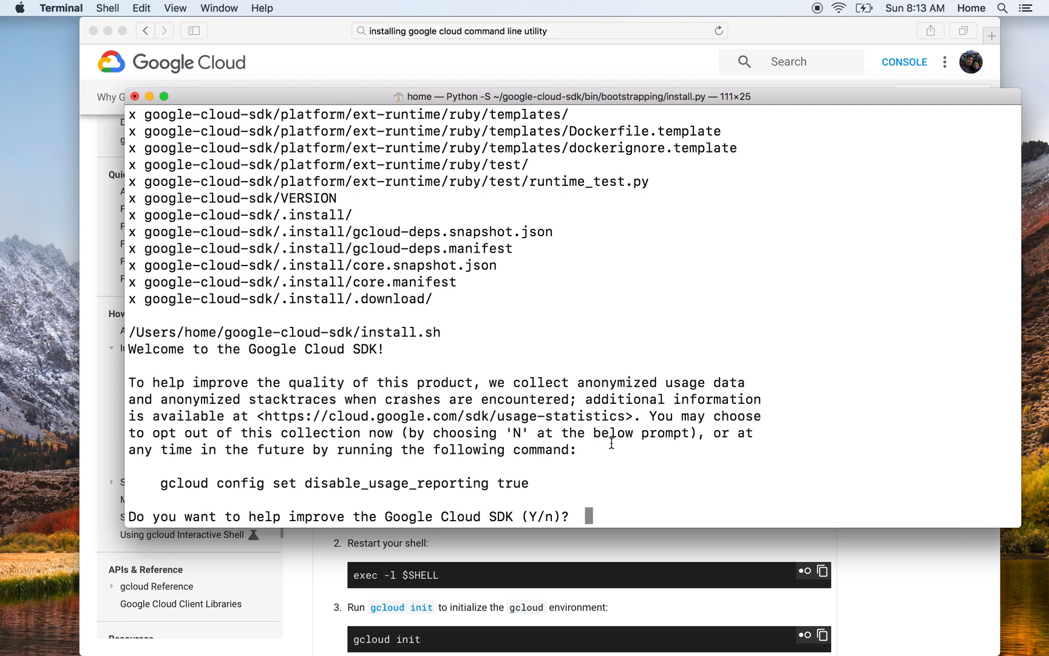
{"action": "mouse_move", "coordinate": [623, 475]}
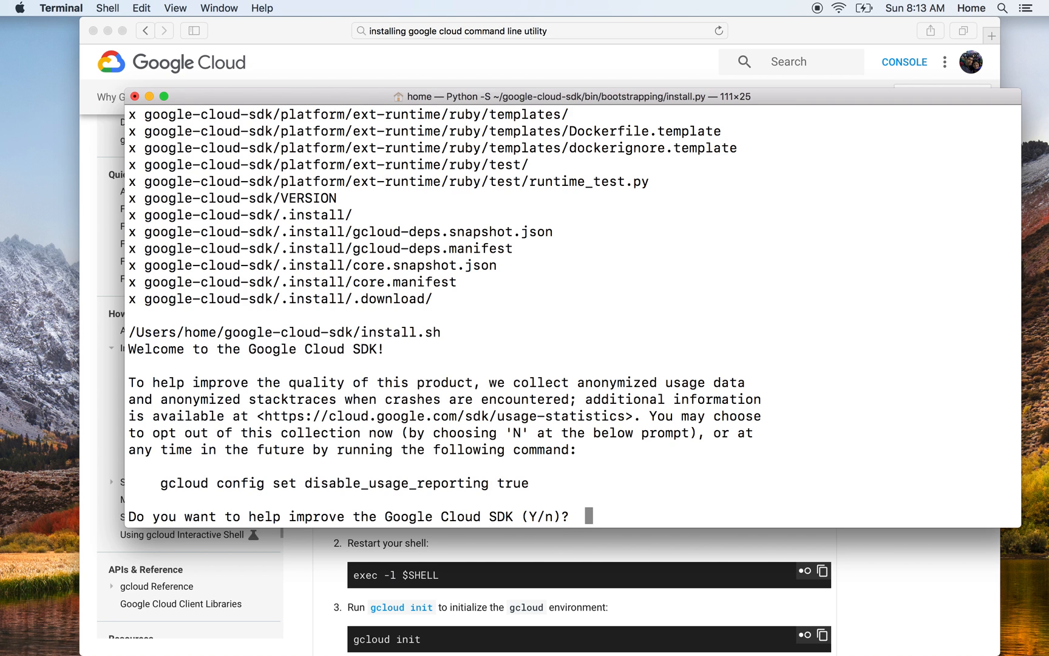
{"action": "type", "text": "Y"}
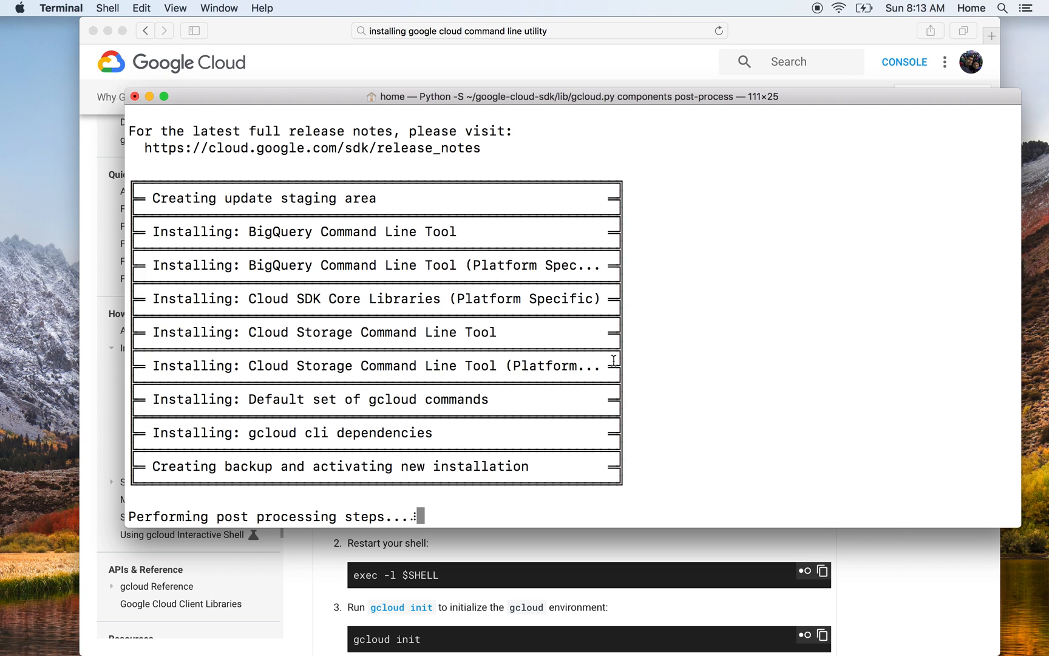
{"action": "mouse_move", "coordinate": [572, 449]}
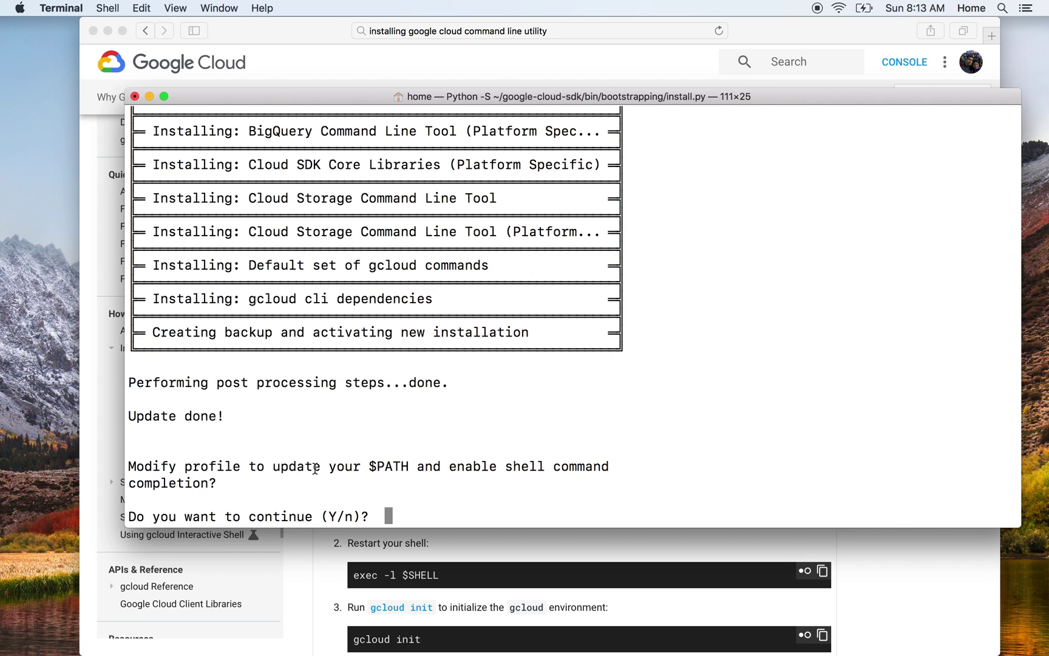
{"action": "mouse_move", "coordinate": [498, 474]}
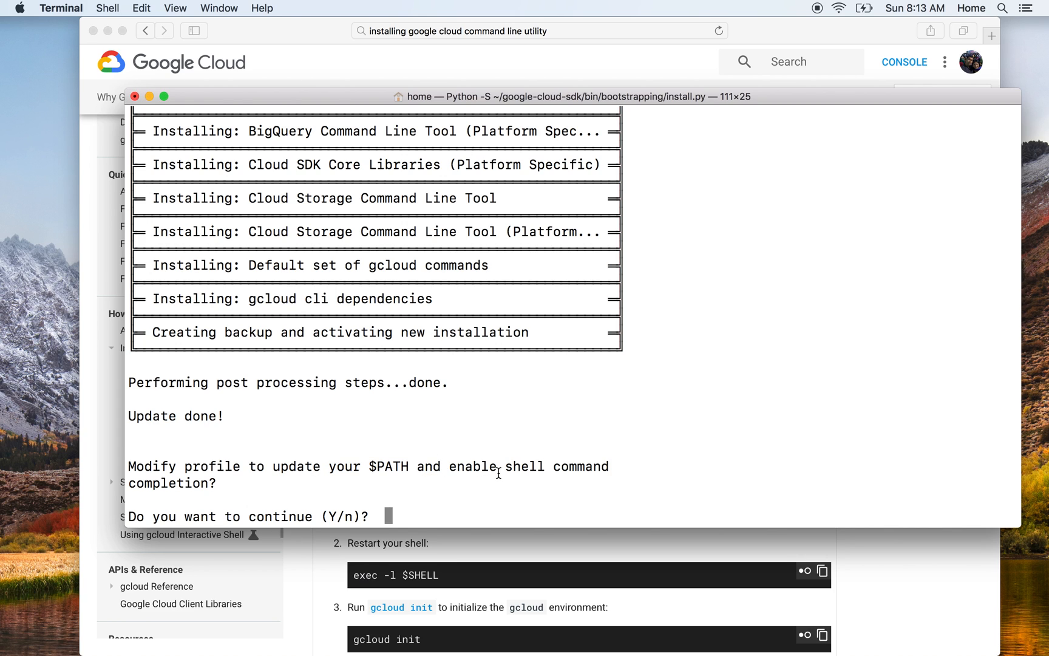
{"action": "mouse_move", "coordinate": [275, 479]}
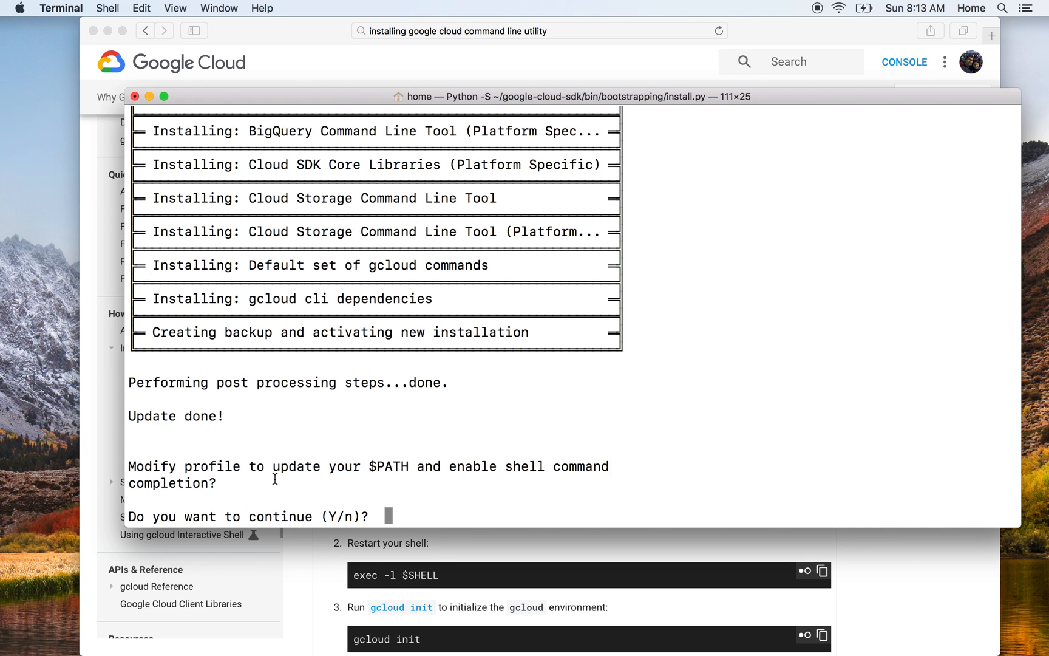
{"action": "mouse_move", "coordinate": [354, 465]}
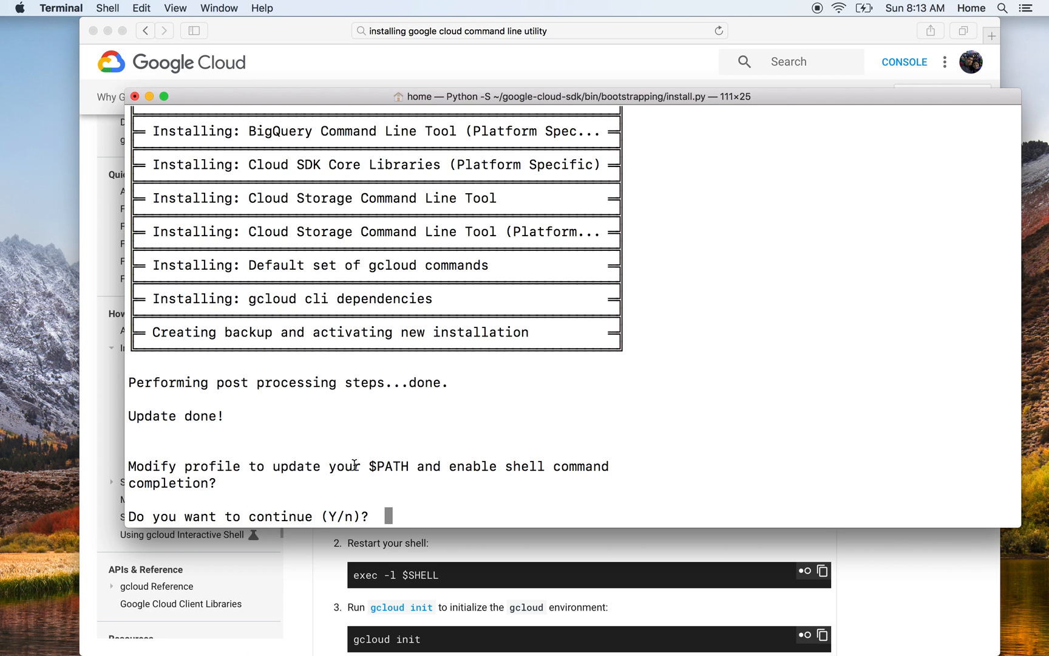
- Open a second Terminal window and print its current PATH value
{"action": "left_click", "coordinate": [108, 8]}
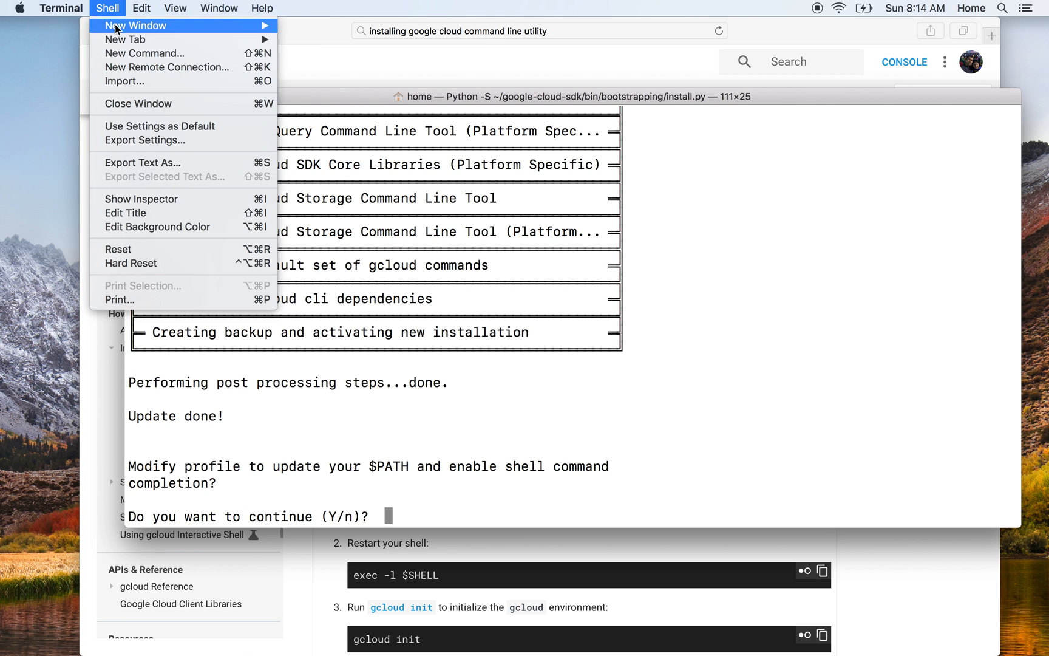
{"action": "mouse_move", "coordinate": [152, 25]}
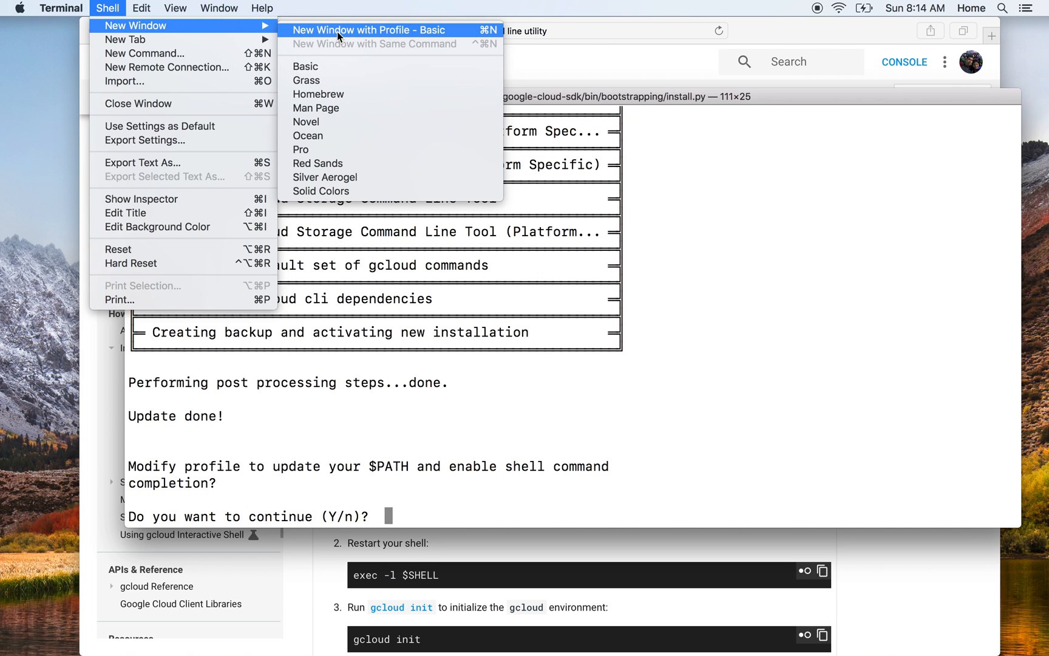
{"action": "left_click", "coordinate": [368, 29]}
{"action": "type", "text": "echo"}
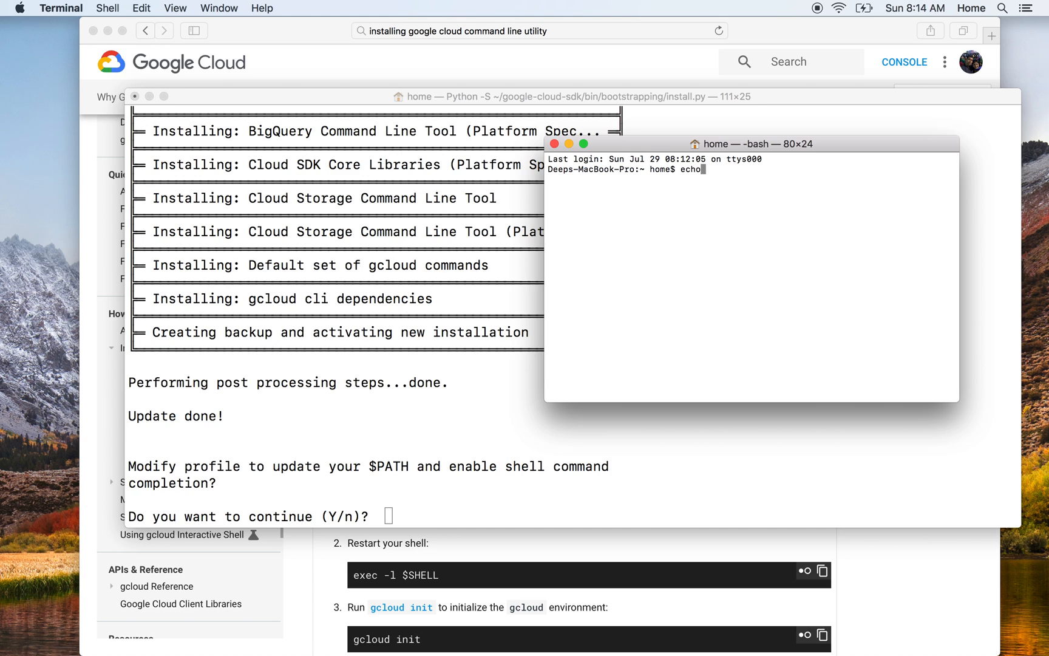
{"action": "type", "text": " $PATH"}
{"action": "key", "text": "Return"}
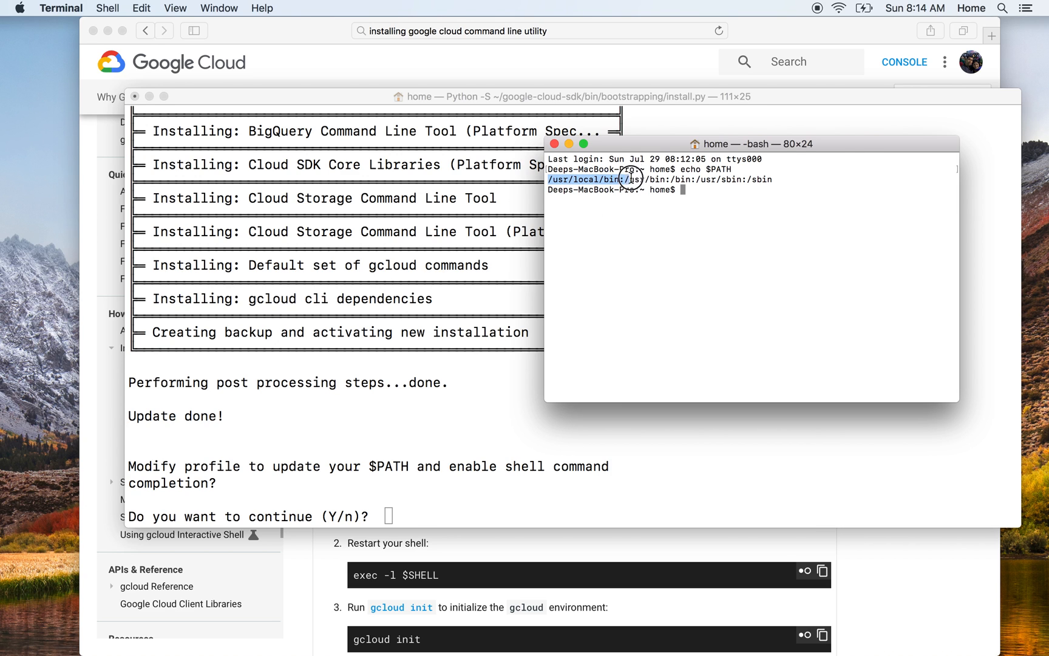
{"action": "mouse_move", "coordinate": [776, 198]}
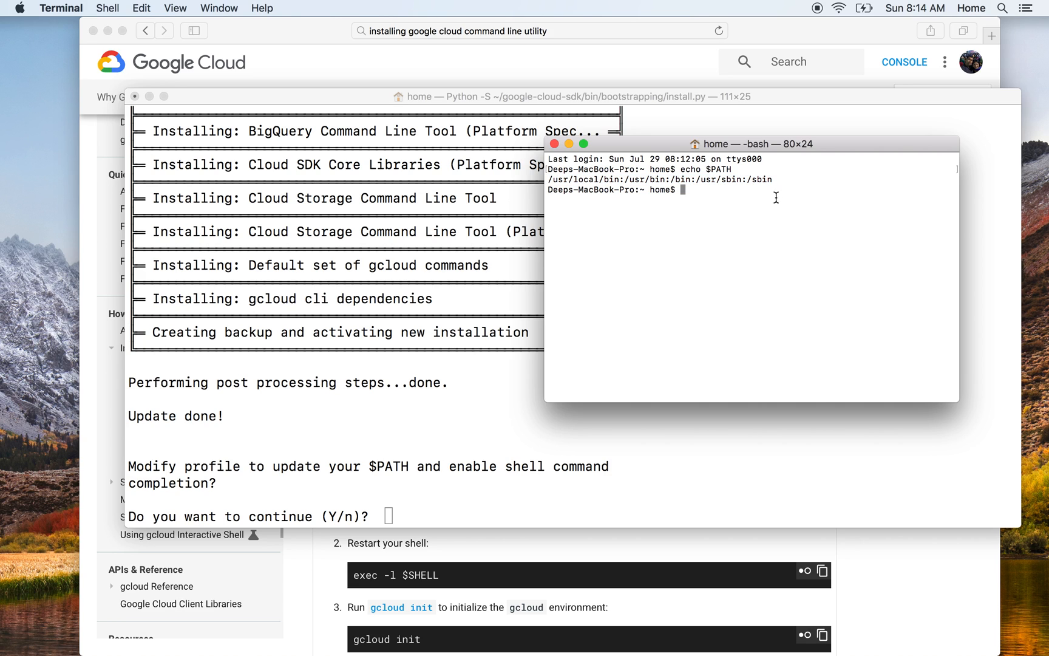
{"action": "mouse_move", "coordinate": [666, 305]}
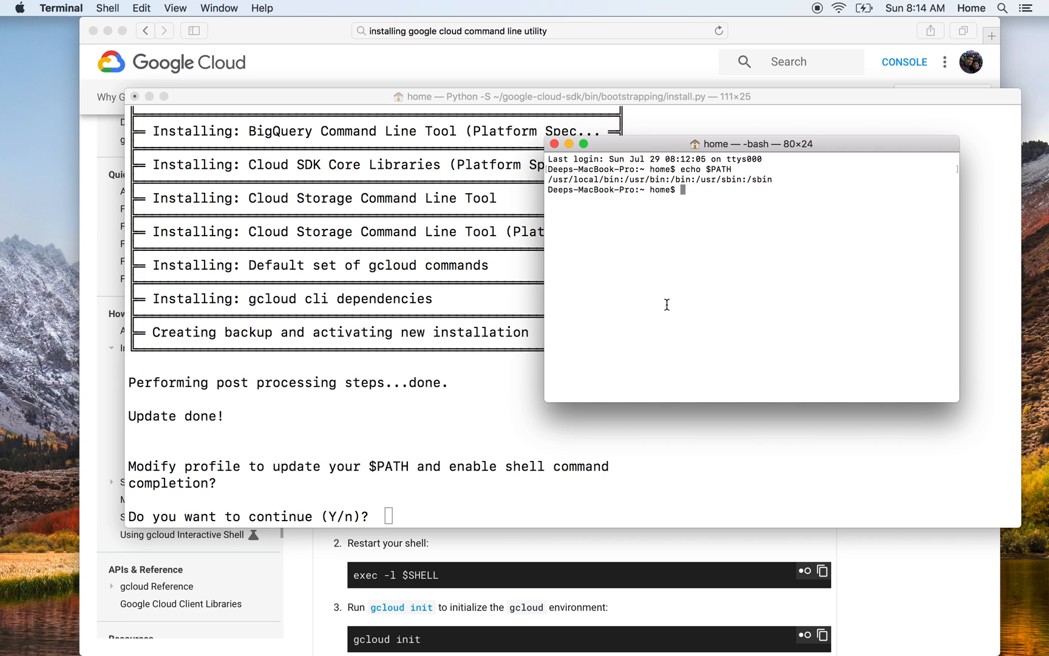
- Enter /Users/home/google-cloud-sdk and run gcloud in the old shell, getting 'command not found'
{"action": "type", "text": "/Users/"}
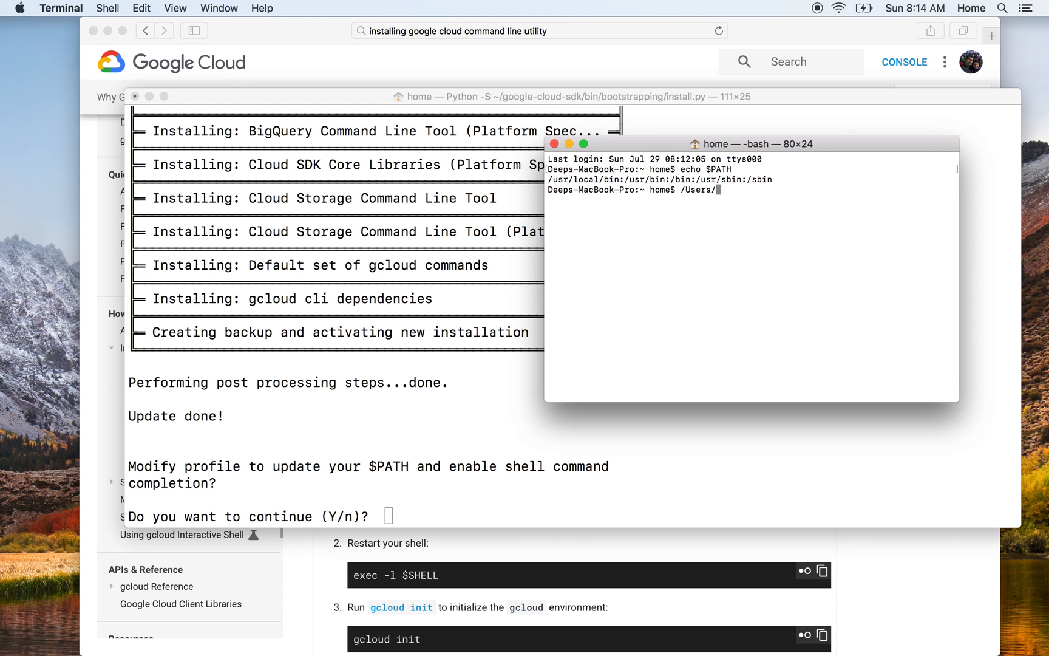
{"action": "type", "text": "home/google"}
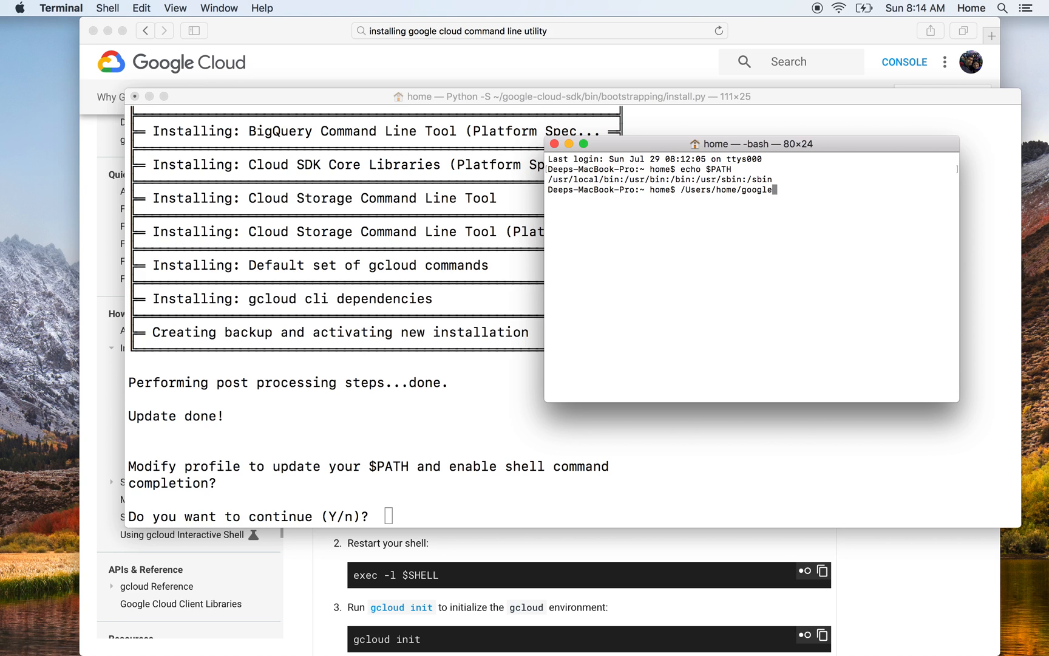
{"action": "type", "text": "-c"}
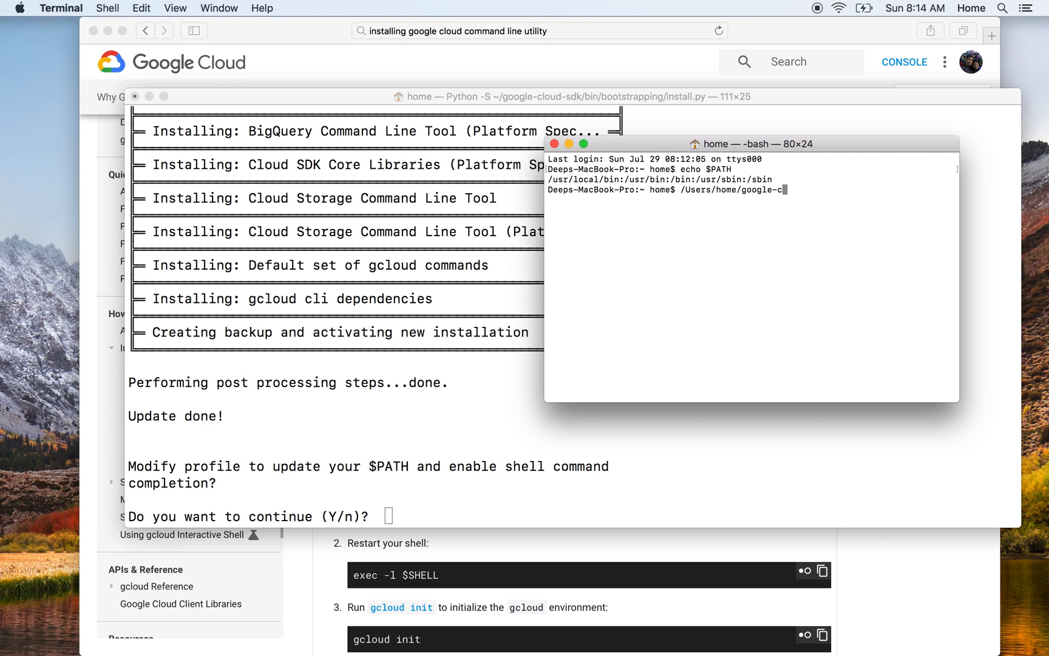
{"action": "type", "text": "loud-sdk"}
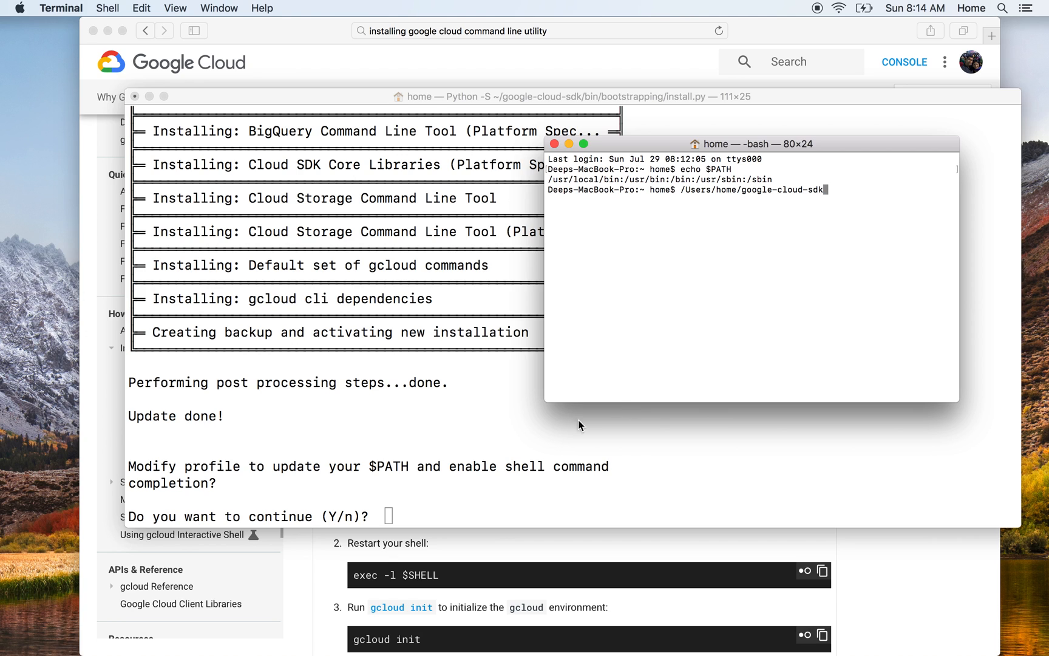
{"action": "mouse_move", "coordinate": [782, 276]}
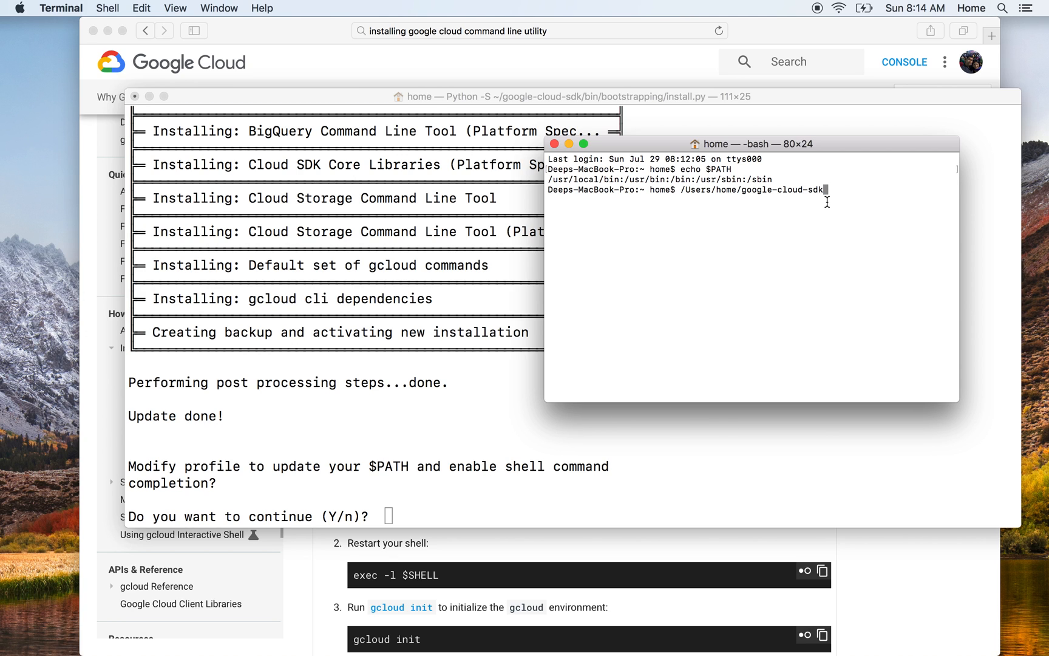
{"action": "type", "text": "gcloud"}
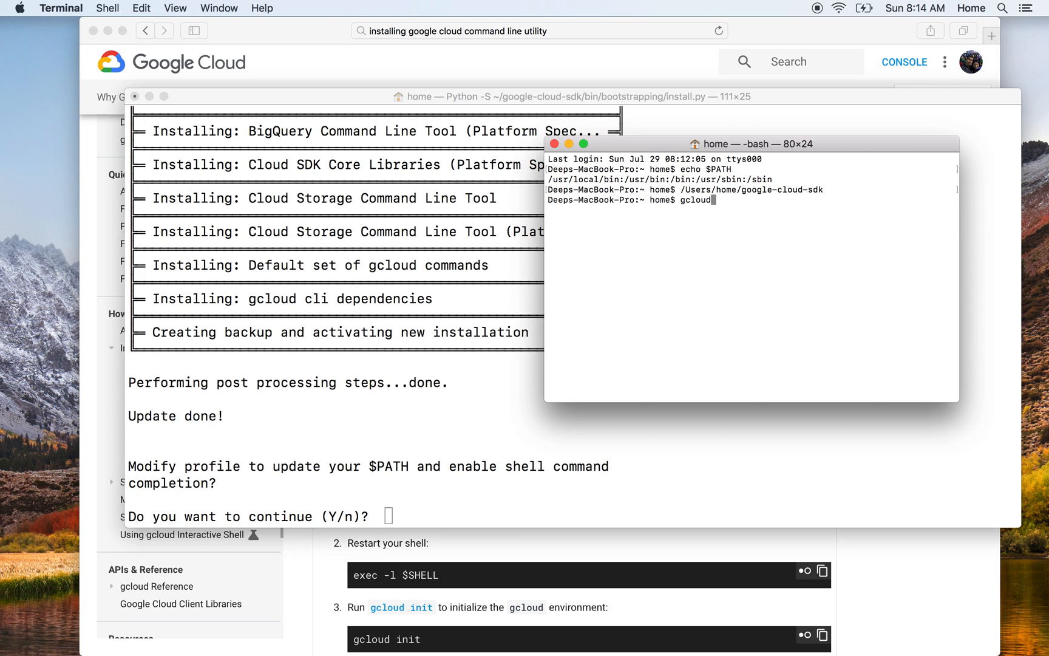
{"action": "key", "text": "Return"}
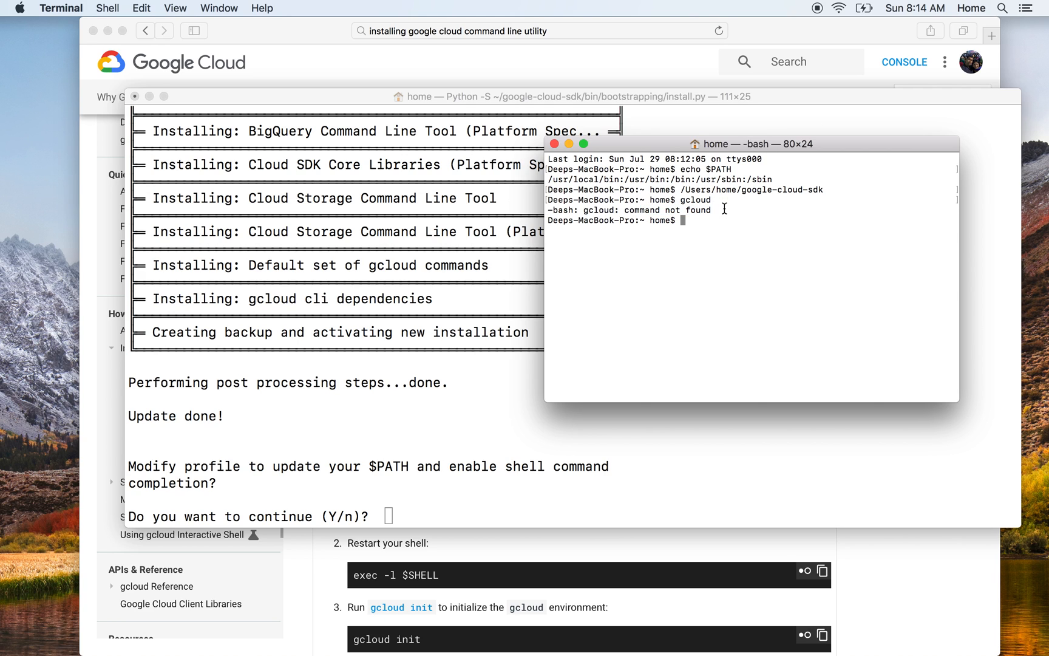
{"action": "mouse_move", "coordinate": [447, 430]}
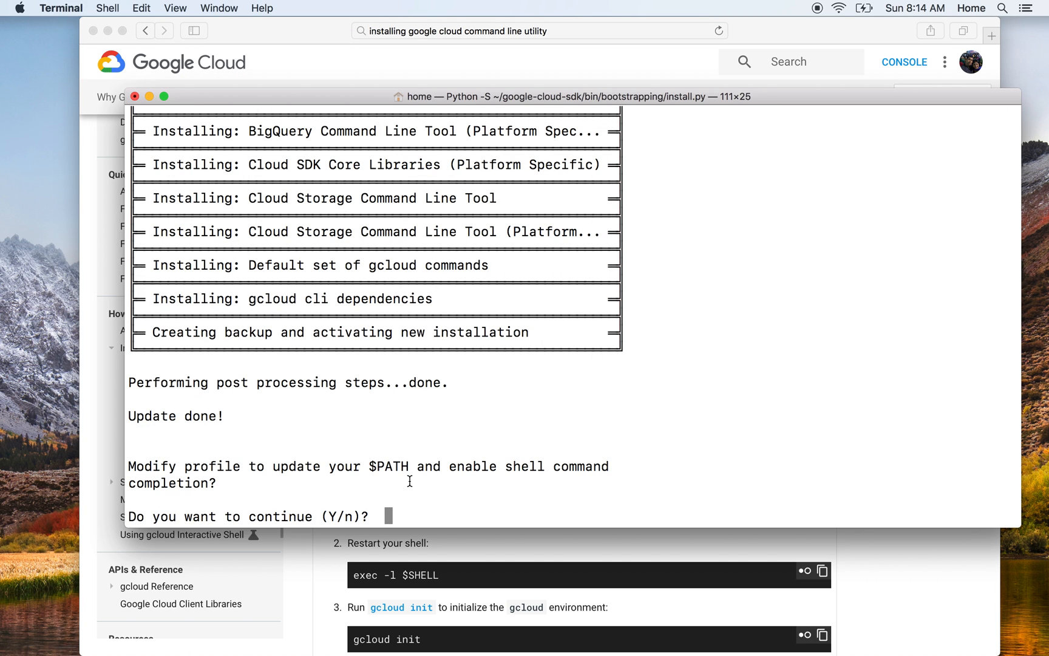
- Answer Y to continue and accept /Users/home/.bash_profile as the rc file to update
{"action": "type", "text": "Y"}
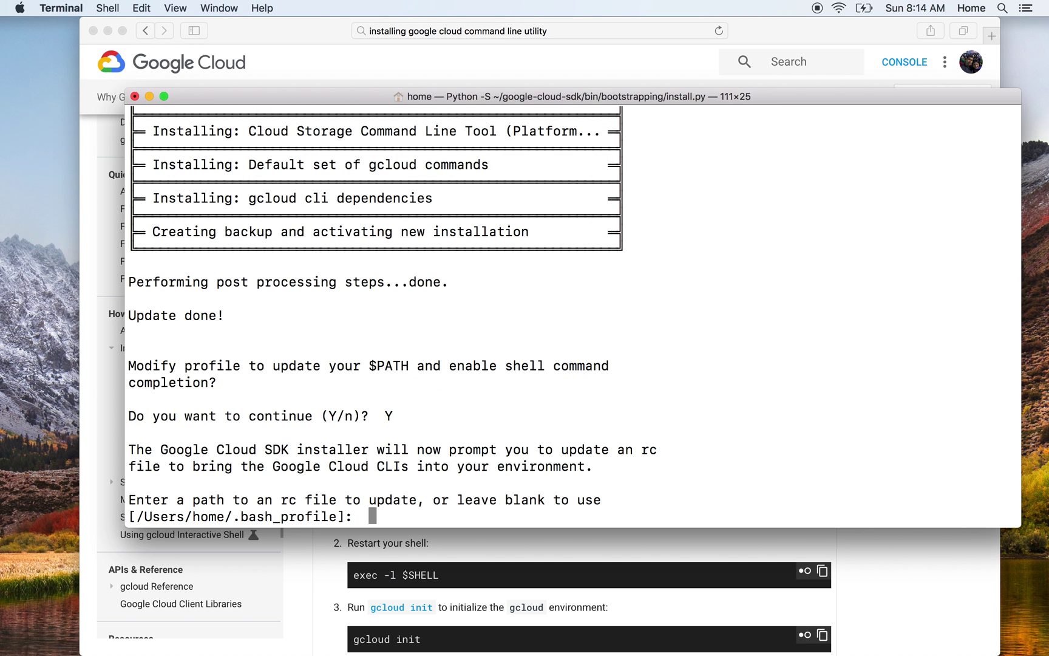
{"action": "mouse_move", "coordinate": [186, 508]}
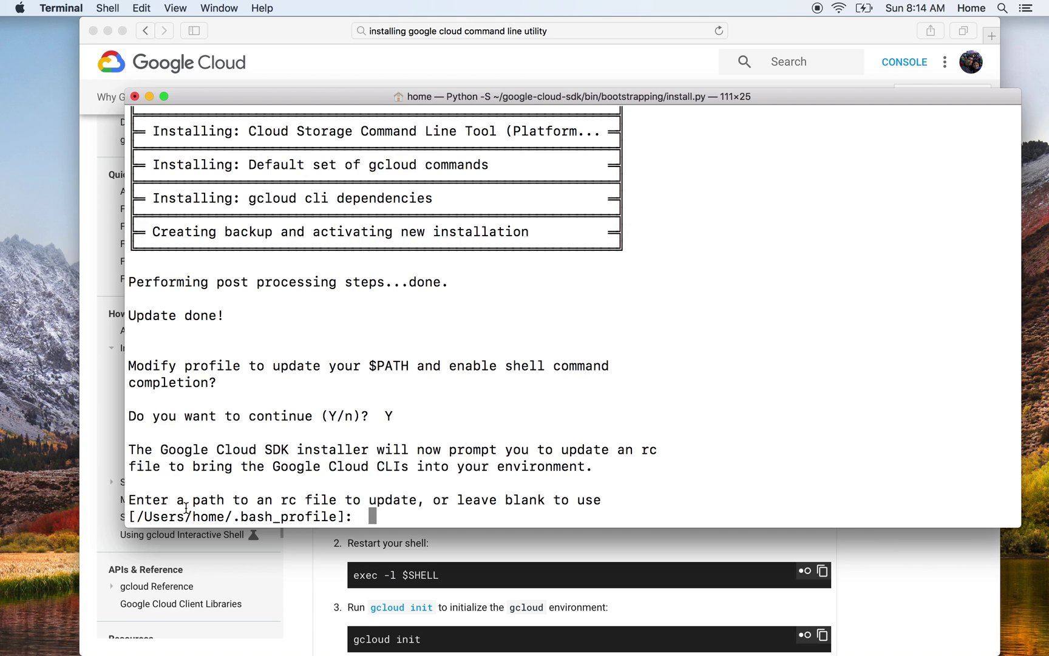
{"action": "mouse_move", "coordinate": [242, 499]}
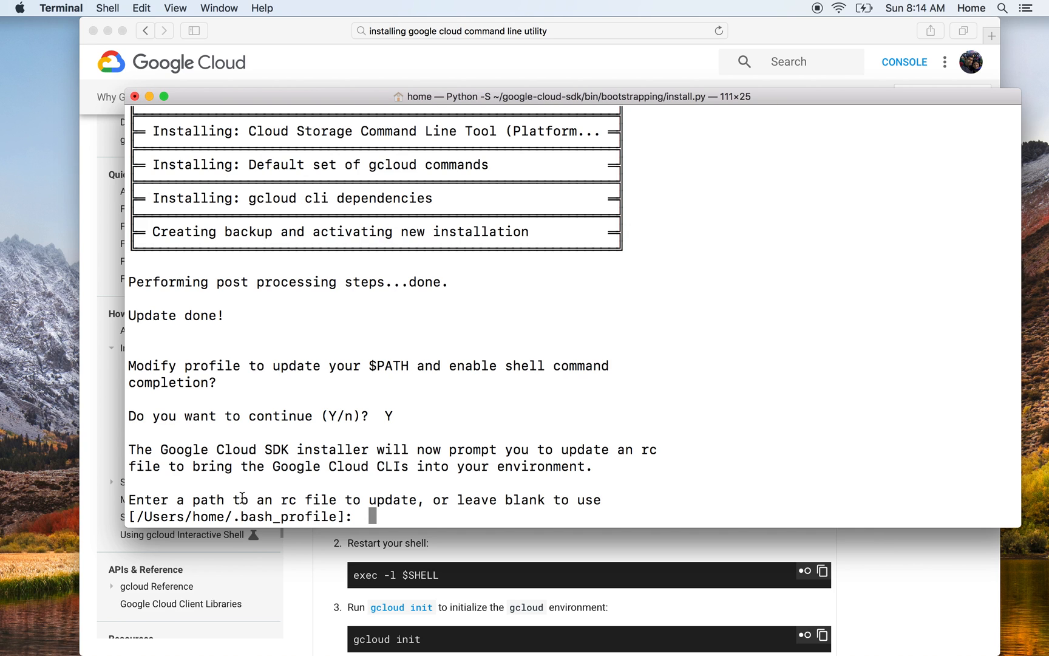
{"action": "mouse_move", "coordinate": [401, 498]}
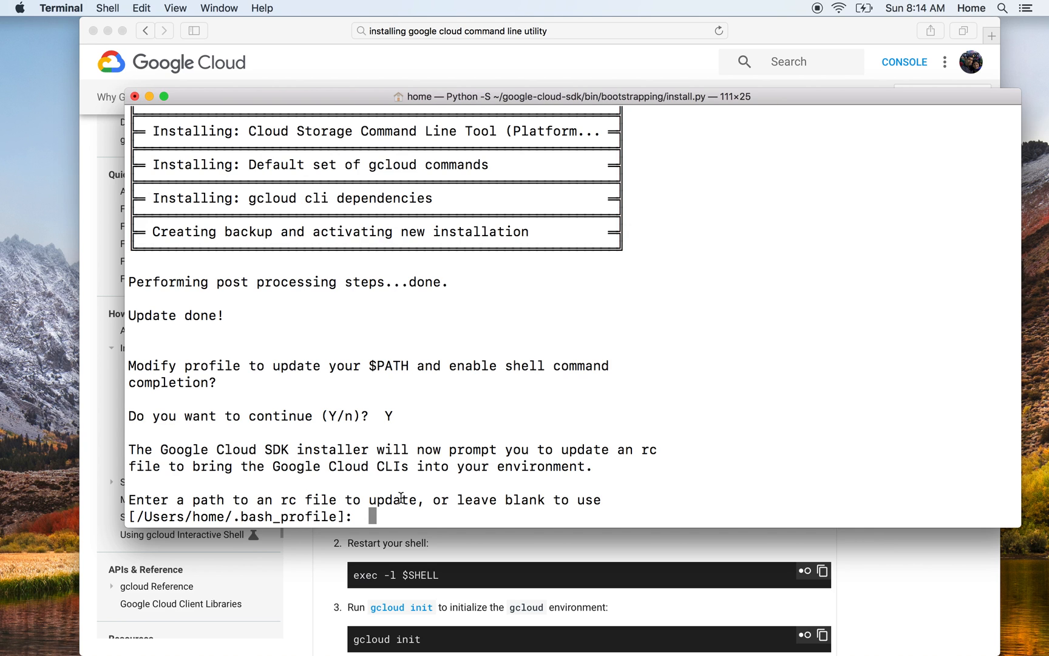
{"action": "mouse_move", "coordinate": [569, 502]}
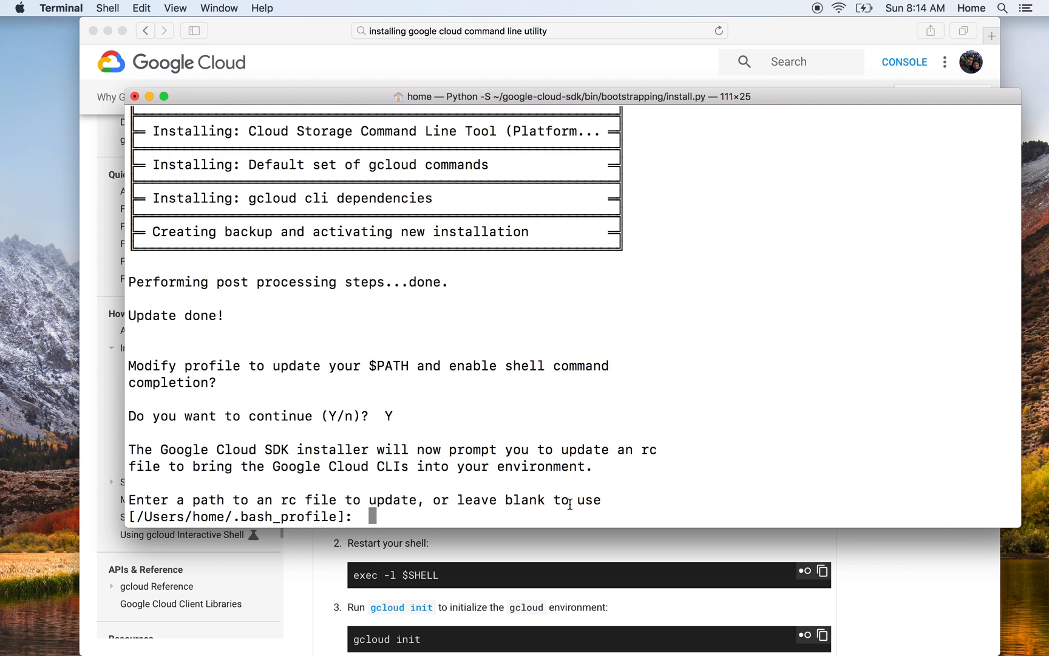
{"action": "mouse_move", "coordinate": [329, 517]}
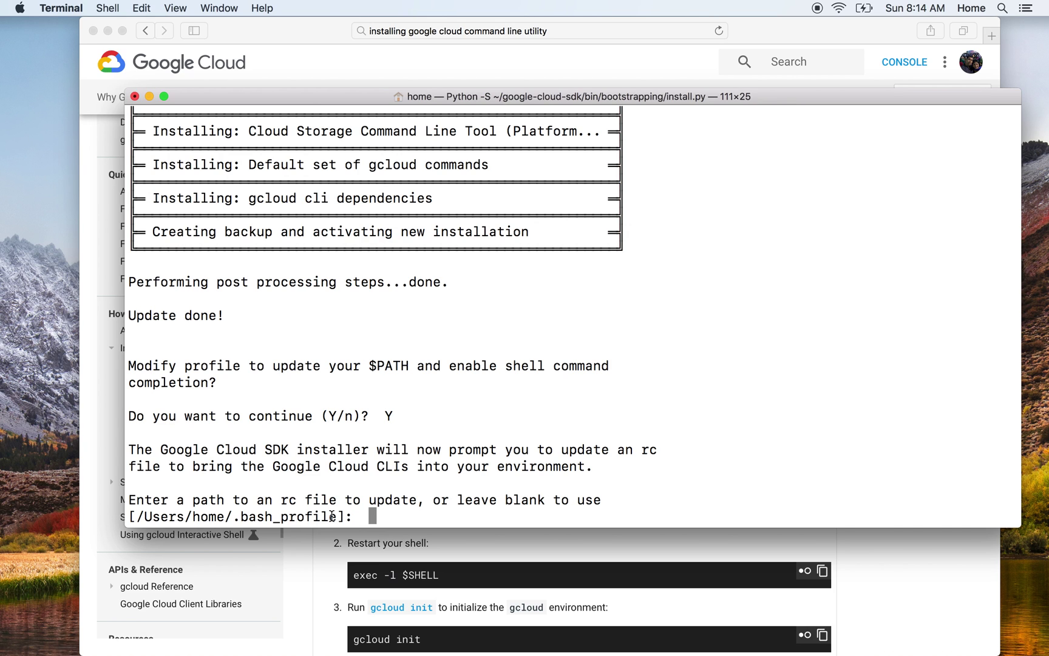
{"action": "double_click", "coordinate": [286, 516]}
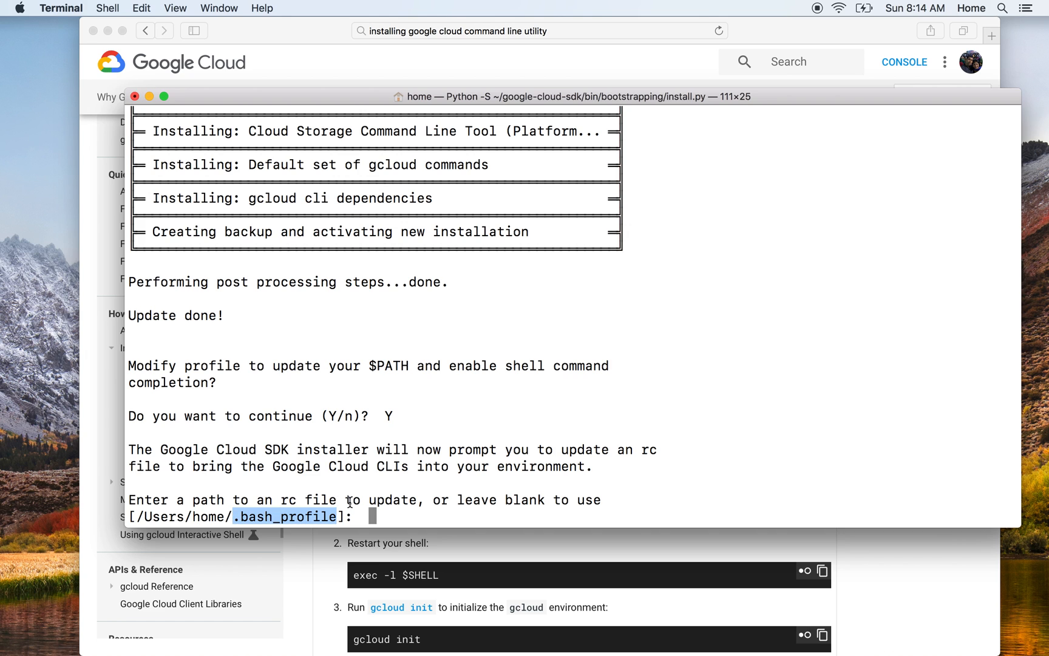
{"action": "key", "text": "return"}
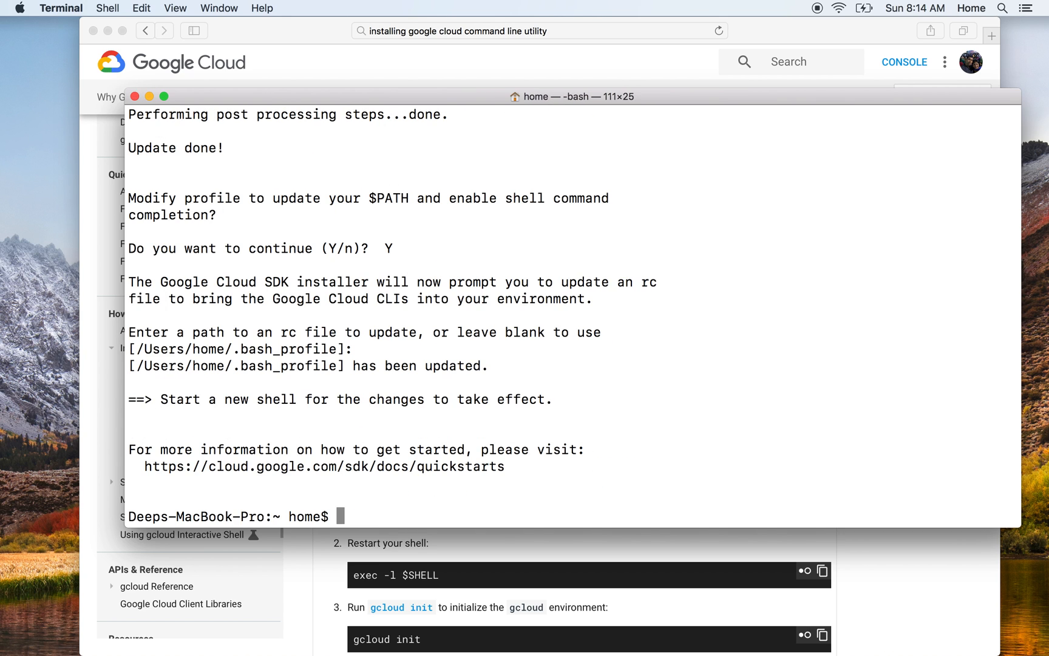
{"action": "mouse_move", "coordinate": [290, 480]}
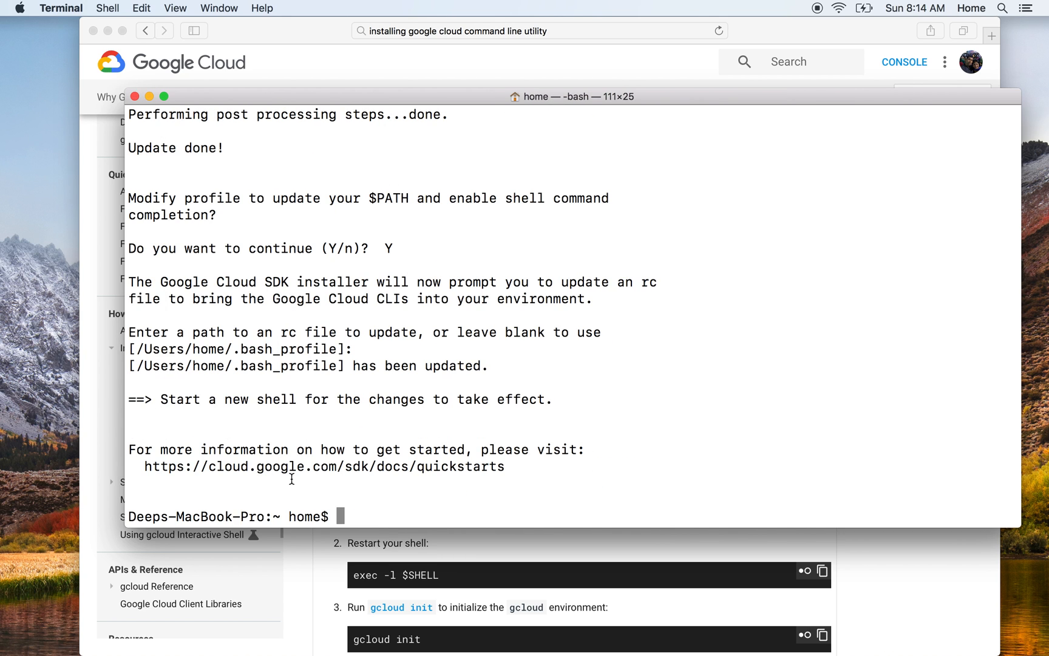
{"action": "mouse_move", "coordinate": [353, 301]}
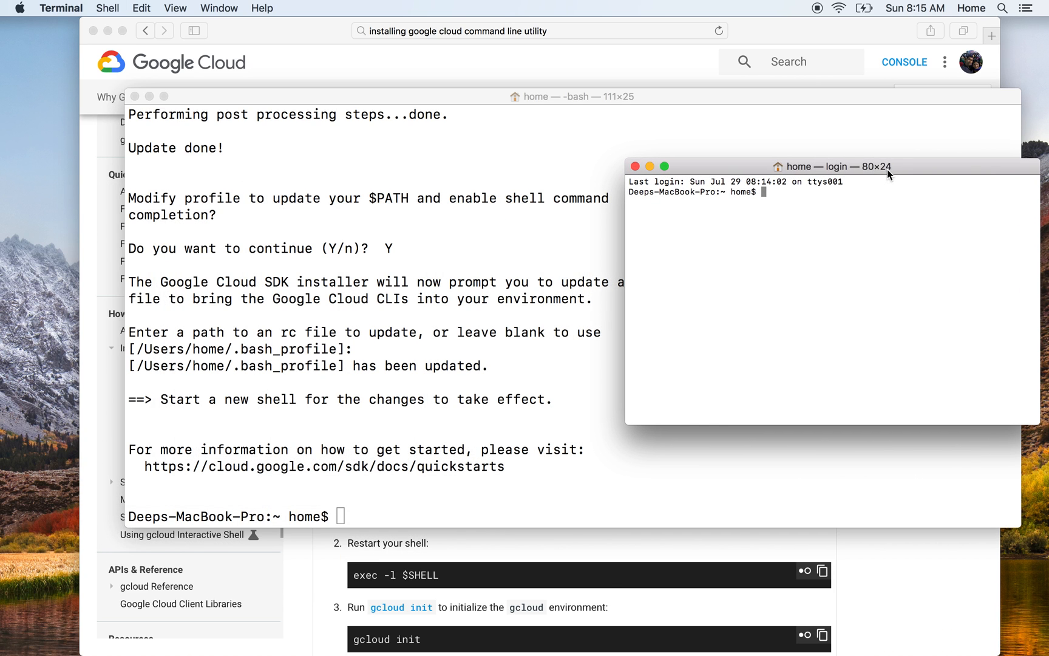
- Run echo $PATH in the new shell, highlight the google-cloud-sdk/bin entry, and begin typing gcloud
{"action": "type", "text": "echo $PATH"}
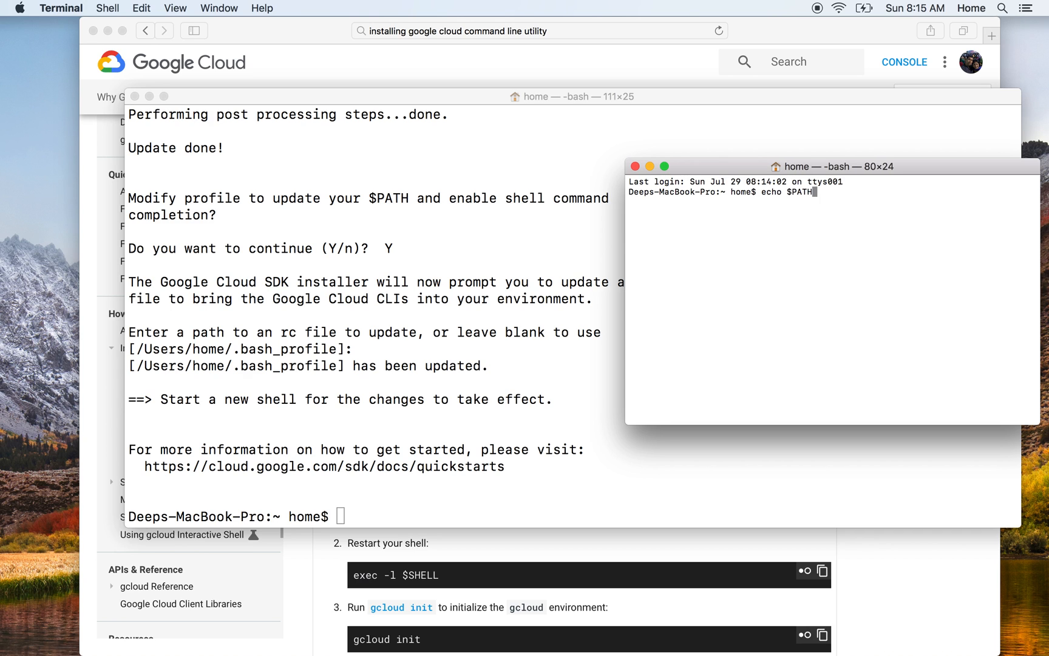
{"action": "key", "text": "Return"}
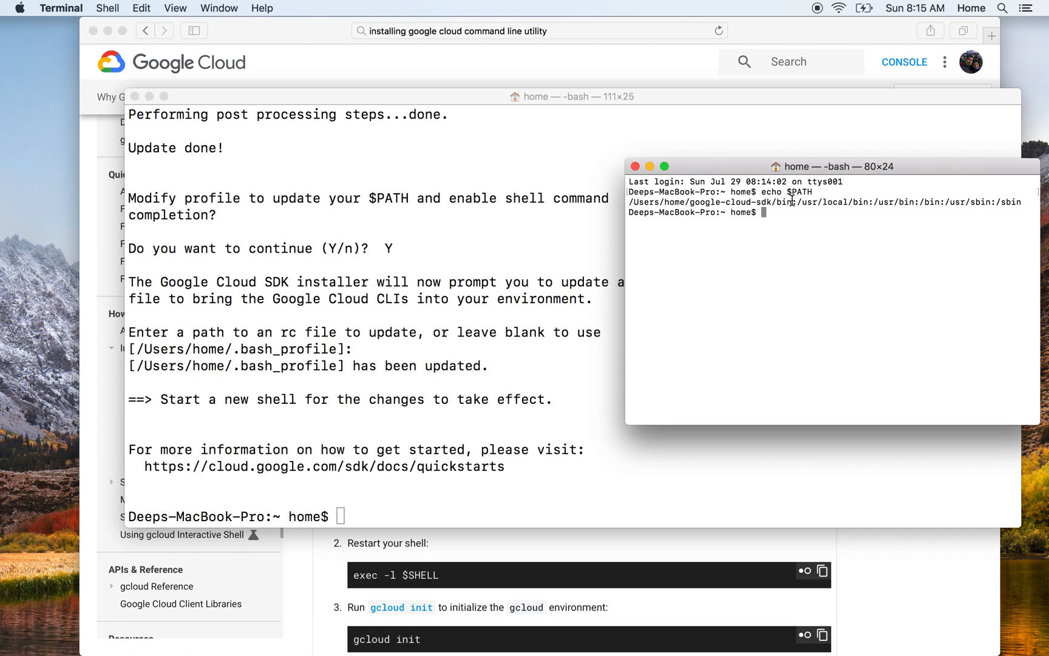
{"action": "double_click", "coordinate": [712, 201]}
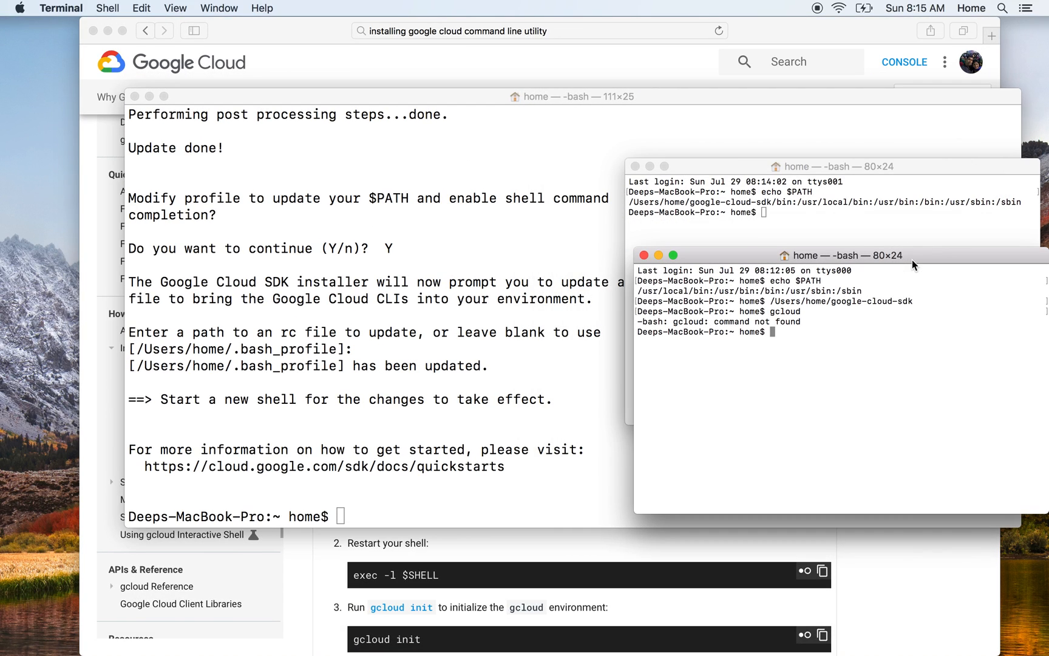
{"action": "mouse_move", "coordinate": [828, 224]}
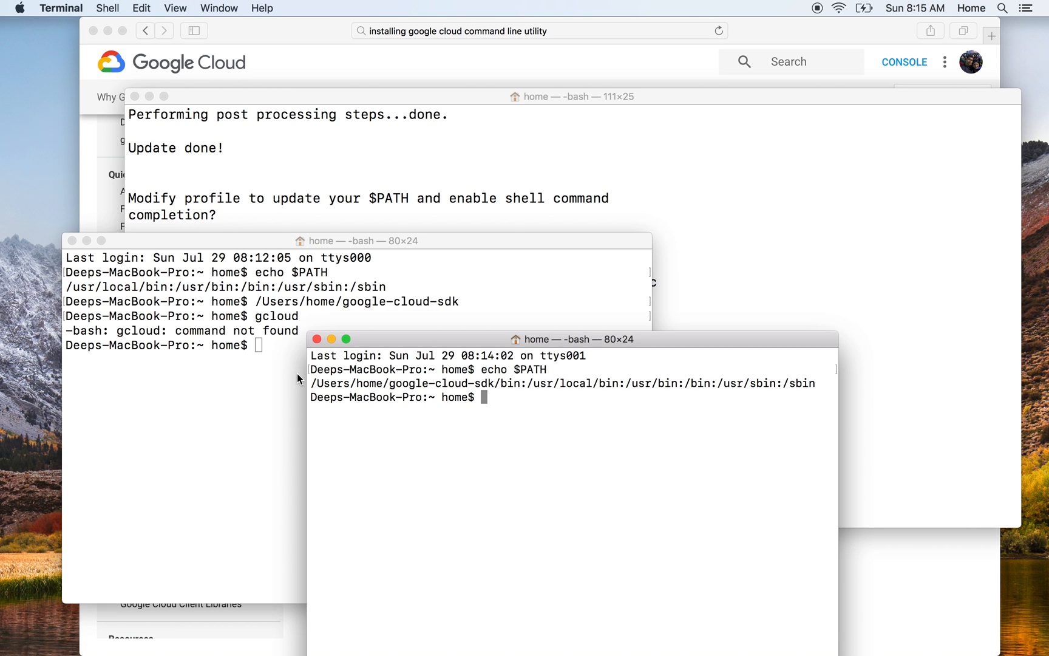
{"action": "double_click", "coordinate": [524, 390]}
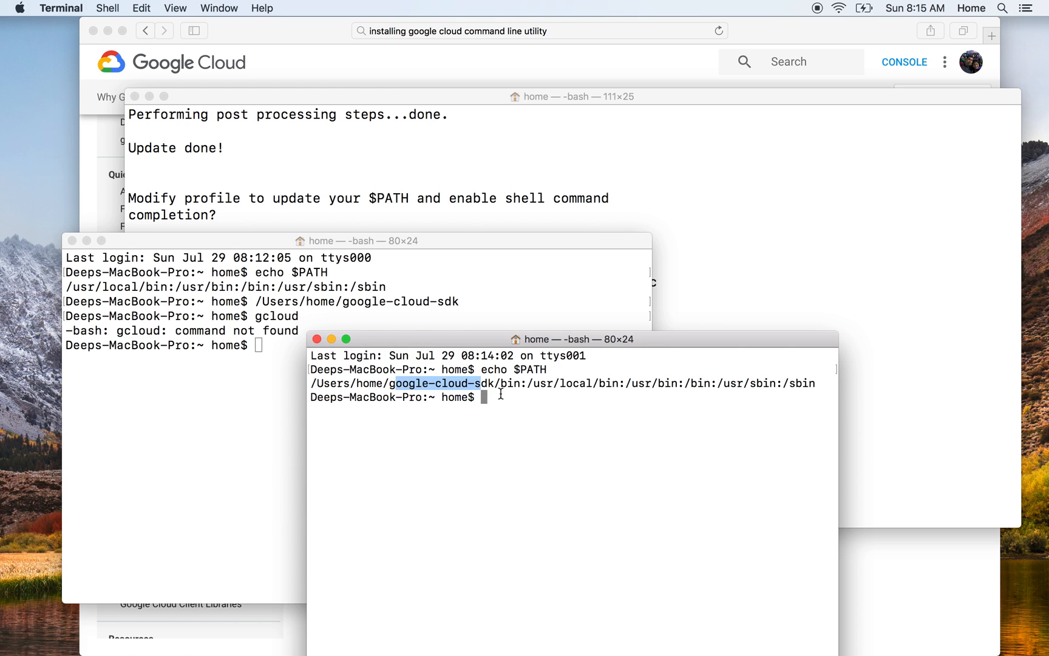
{"action": "double_click", "coordinate": [531, 369]}
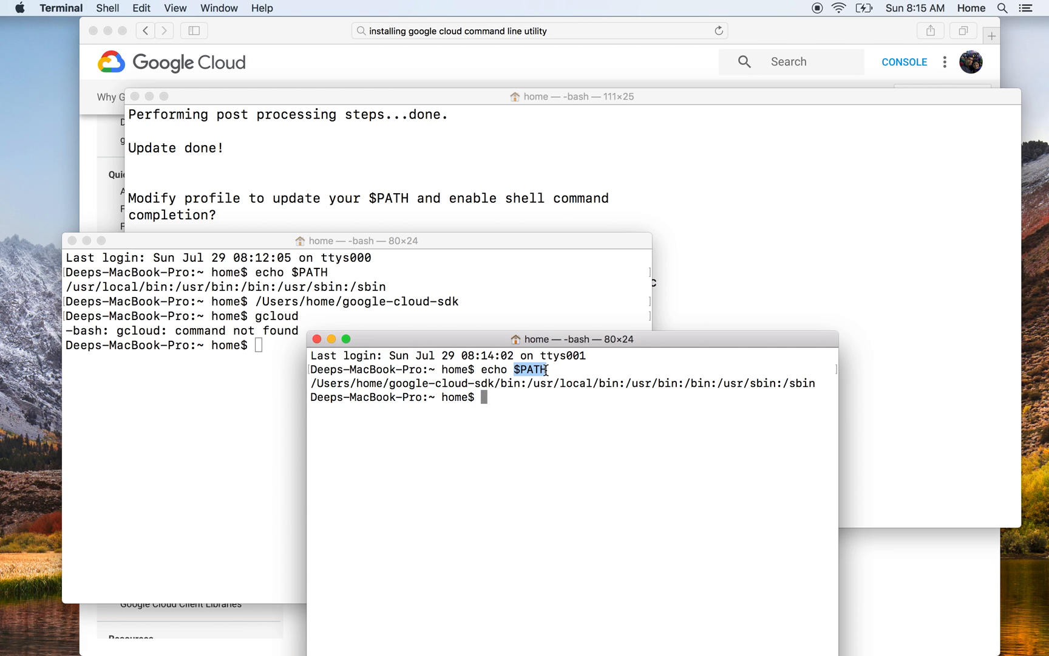
{"action": "type", "text": "gclou"}
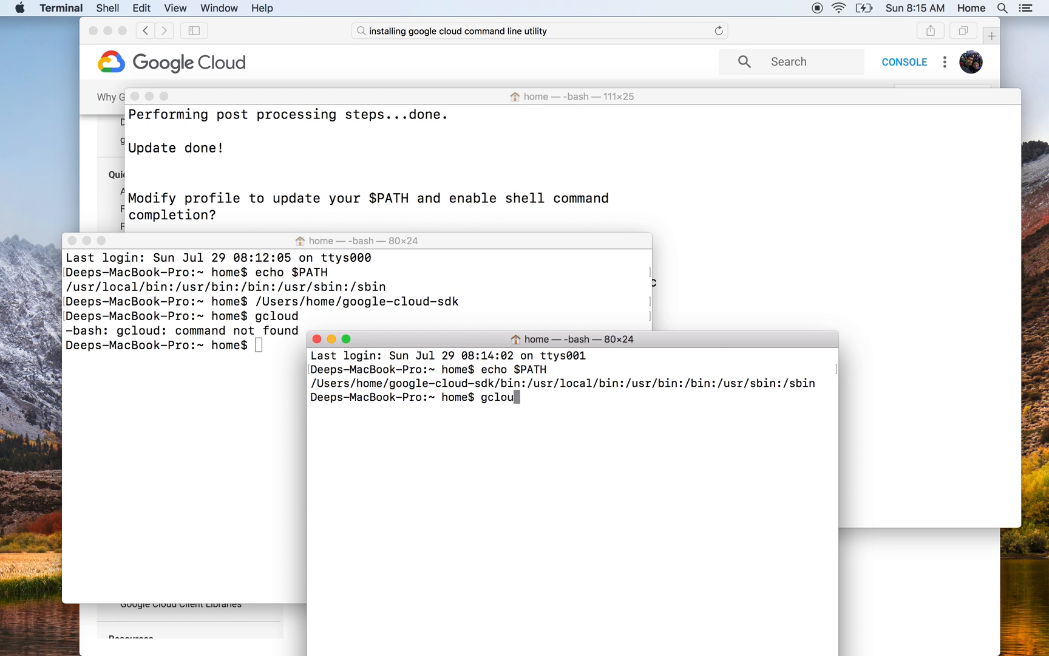
- Run gcloud version in the new shell, confirming Cloud SDK 209.0.0 with bq 2.0.34, core 2018.07.16, gsutil 4.33
{"action": "key", "text": "Return"}
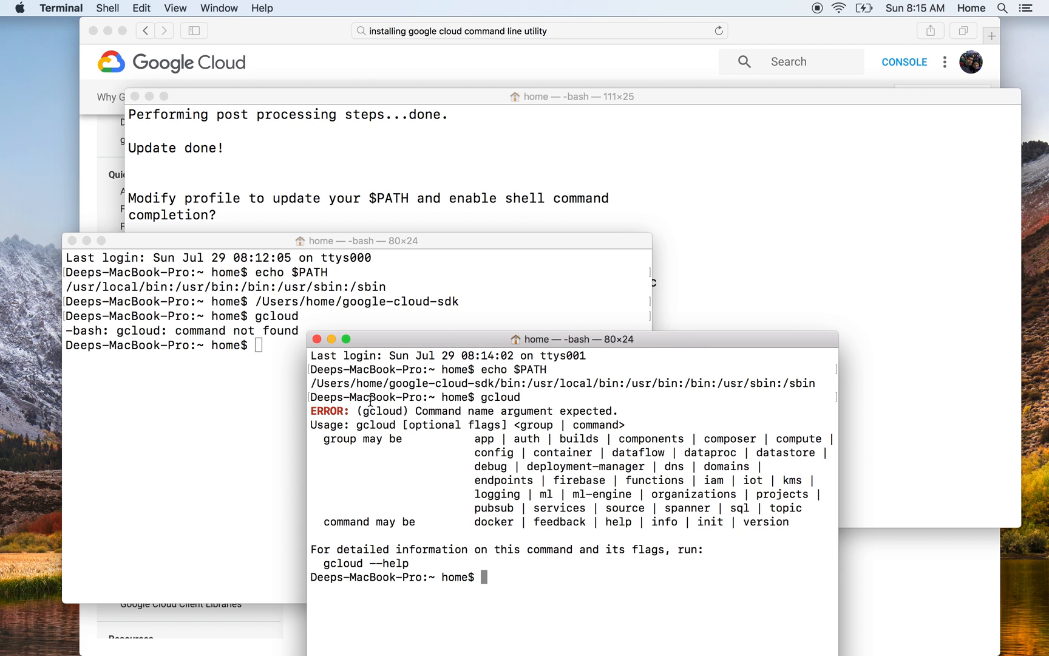
{"action": "mouse_move", "coordinate": [177, 319]}
{"action": "type", "text": "gcloud version"}
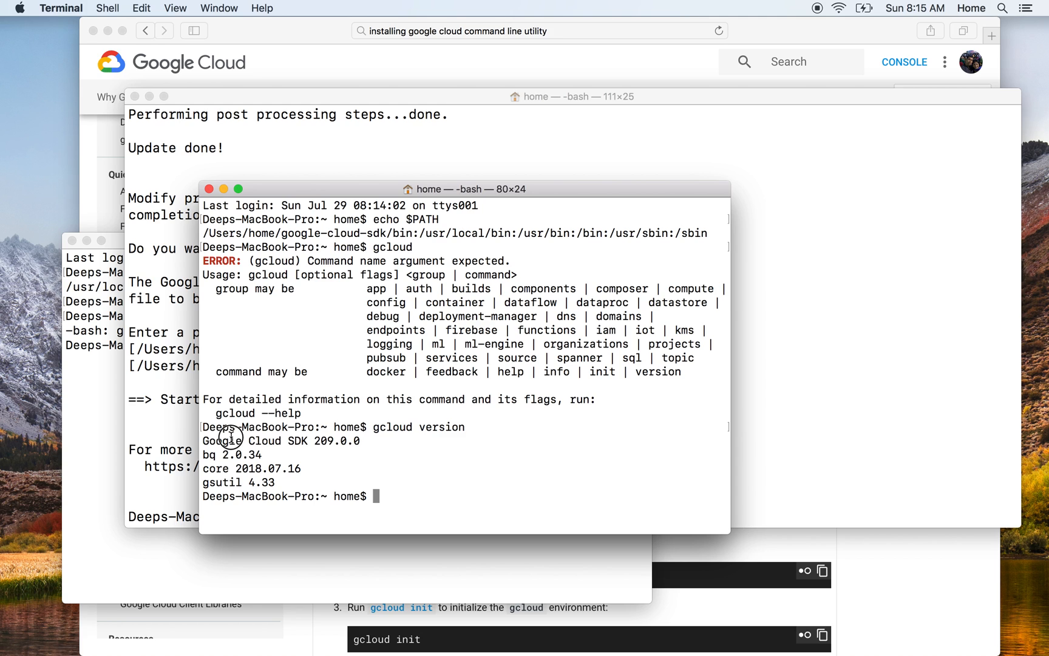
{"action": "double_click", "coordinate": [221, 482]}
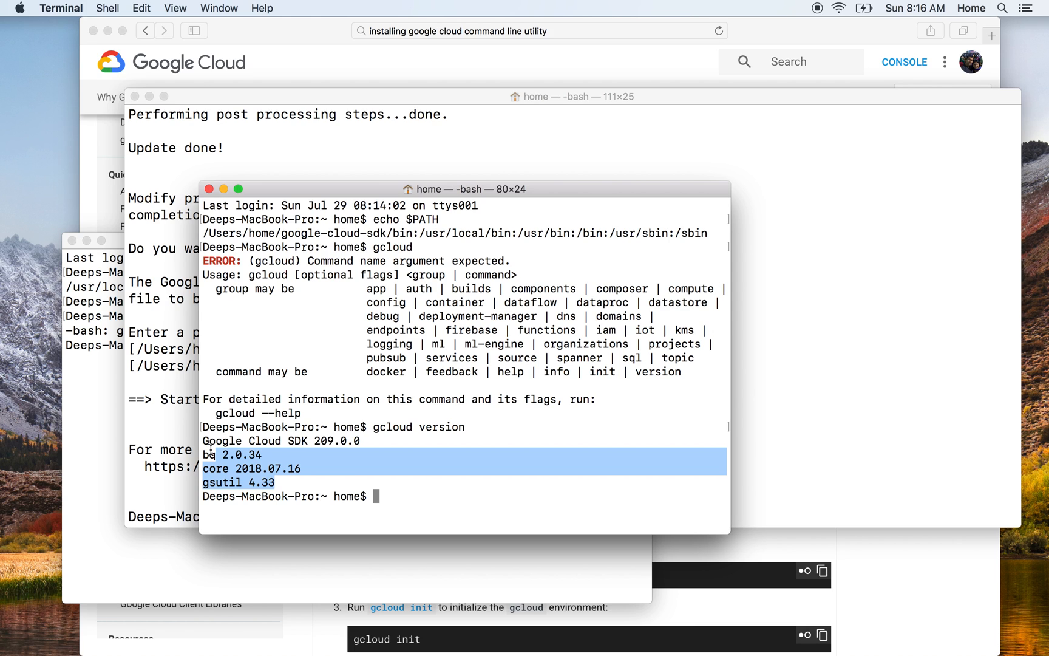
{"action": "mouse_move", "coordinate": [794, 60]}
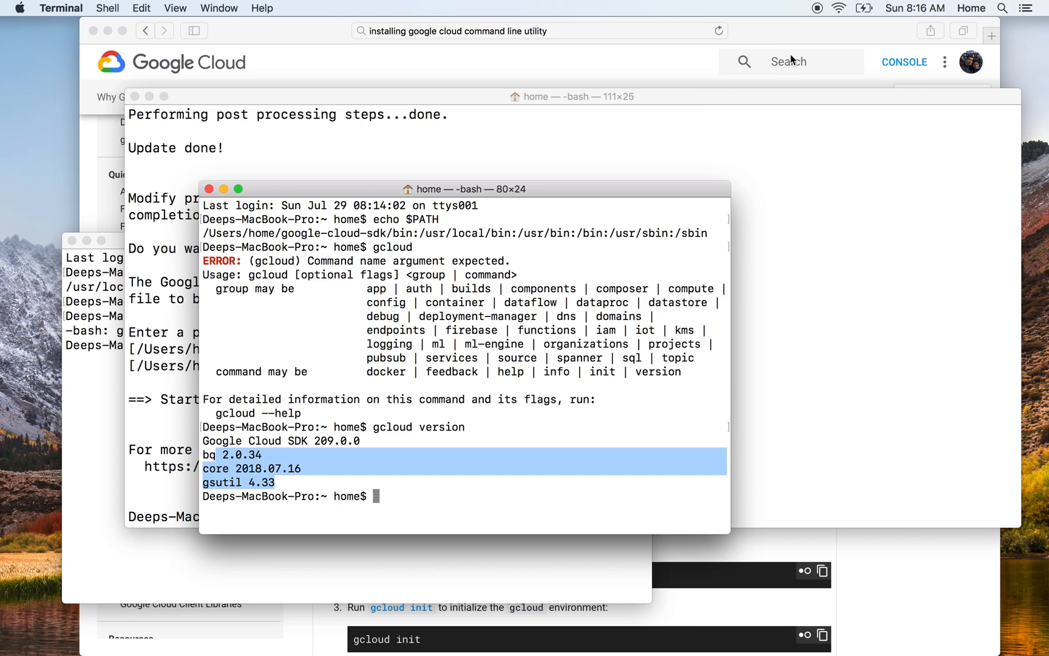